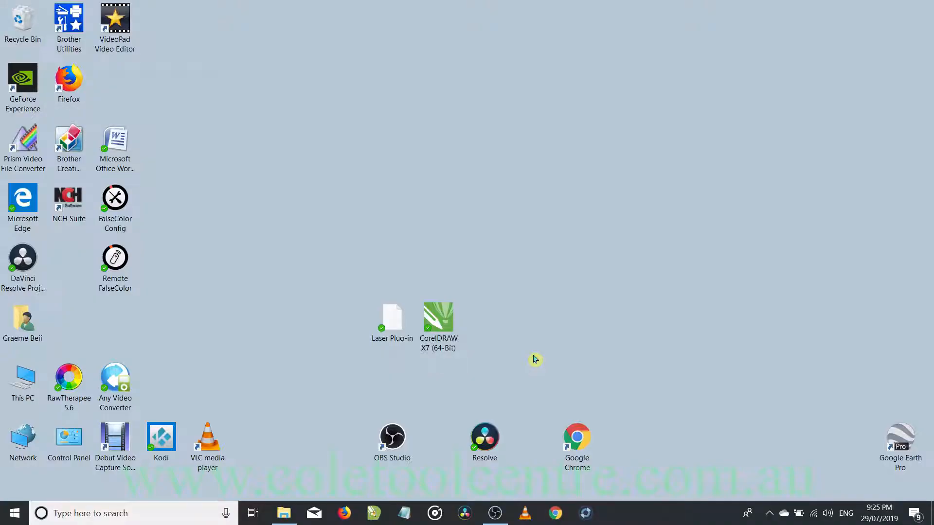
pyautogui.moveTo(506, 358)
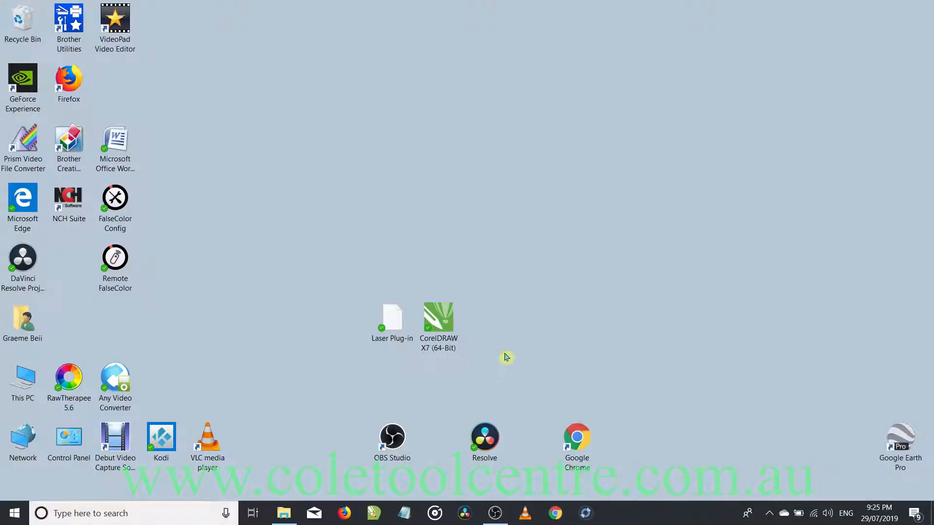
pyautogui.moveTo(559, 308)
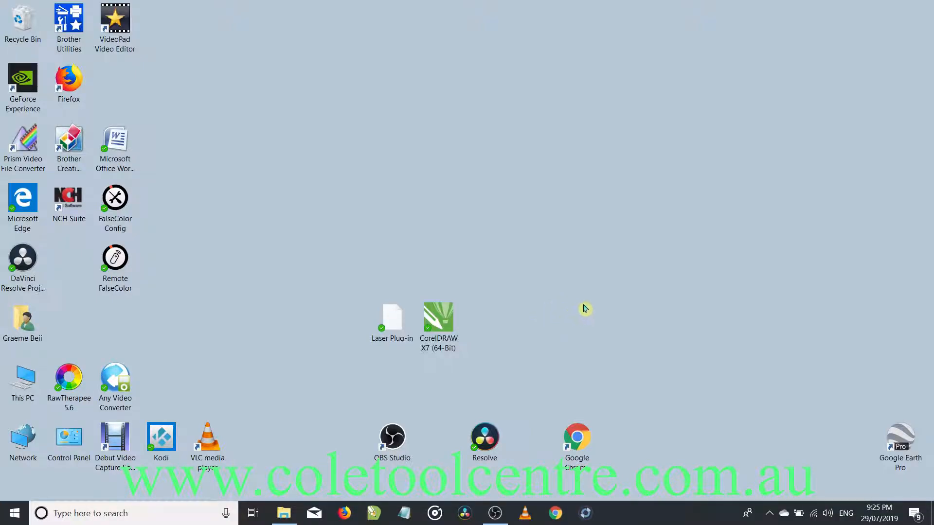
pyautogui.moveTo(513, 359)
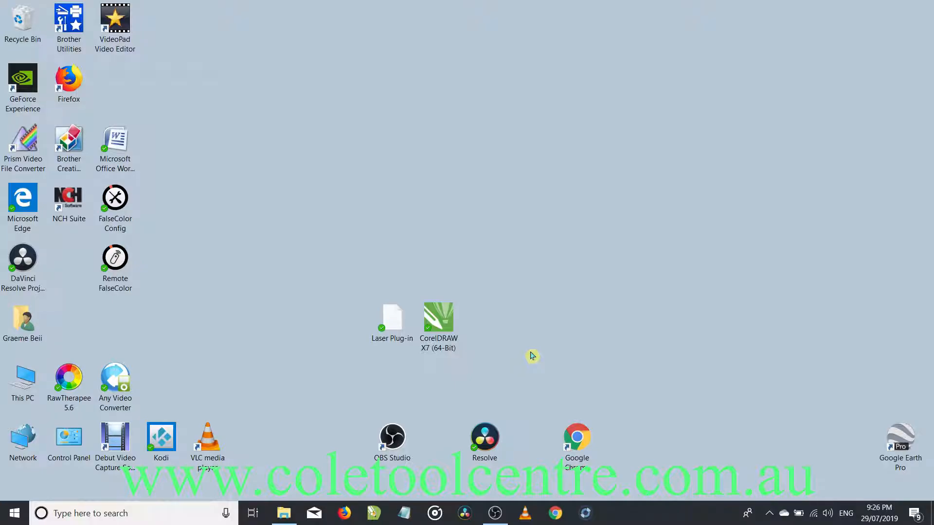
pyautogui.moveTo(391, 437)
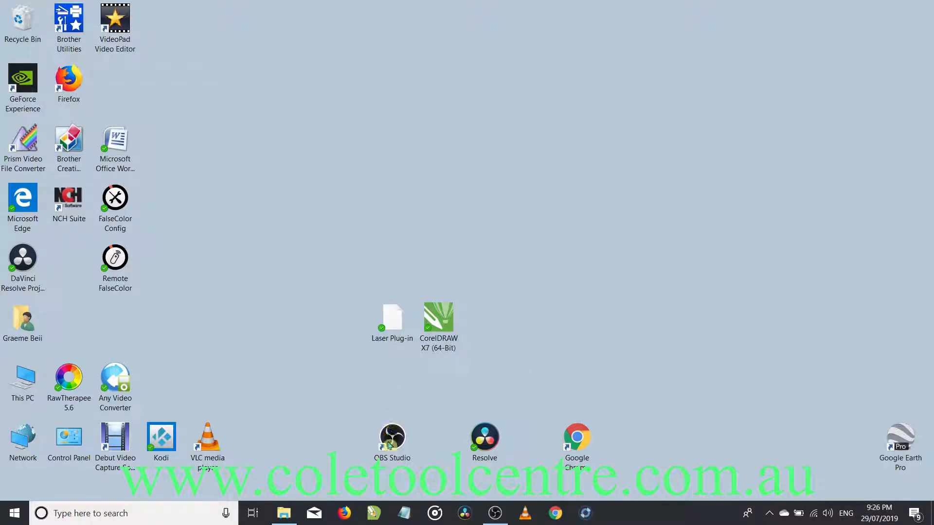
# - Launch the Laser Plug-in shortcut so CorelDRAW X7 loads with a blank A4 document
pyautogui.doubleClick(393, 319)
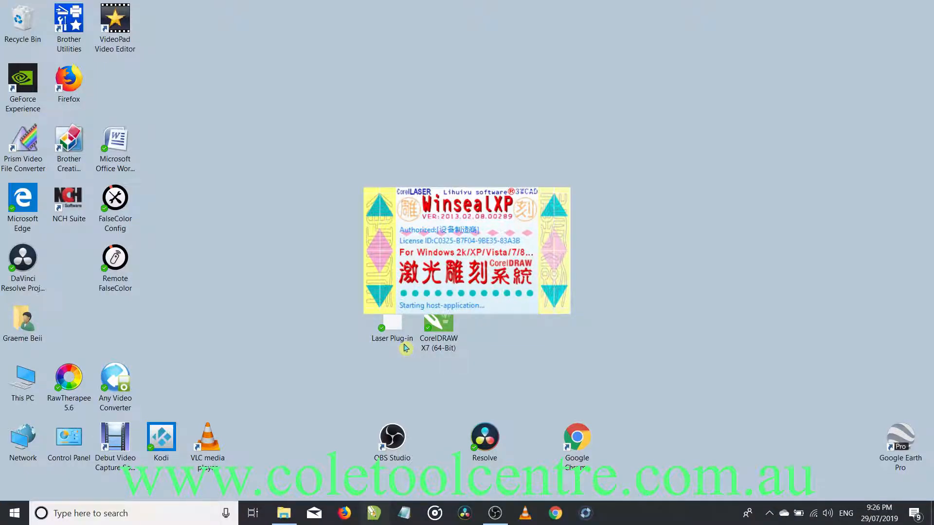
pyautogui.doubleClick(438, 322)
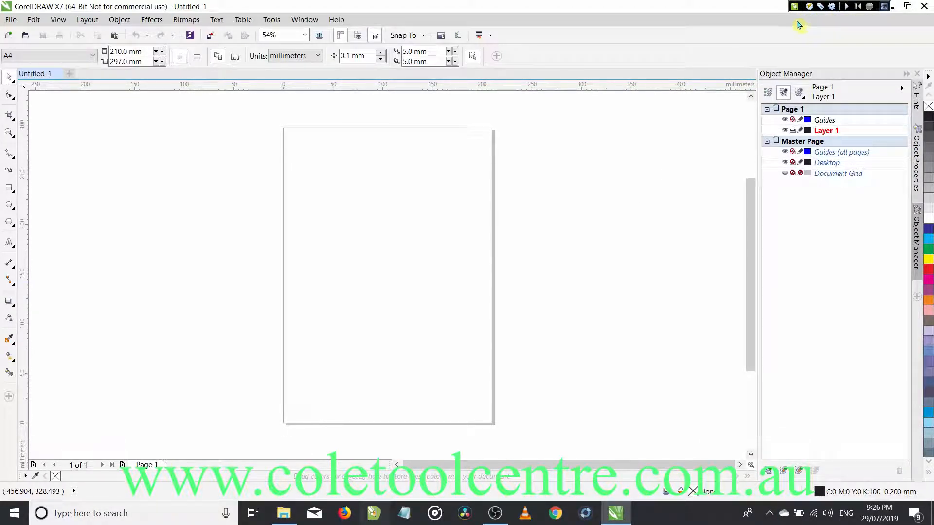
pyautogui.moveTo(845, 20)
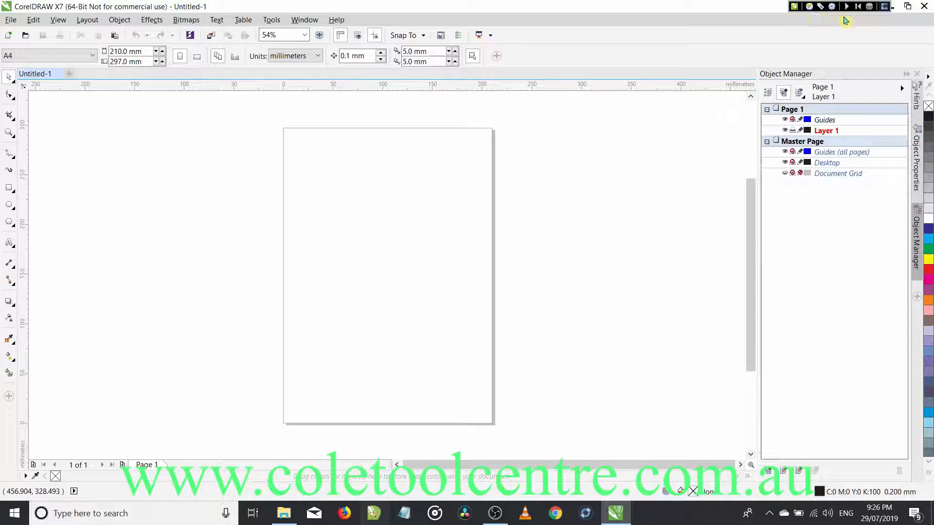
pyautogui.moveTo(843, 26)
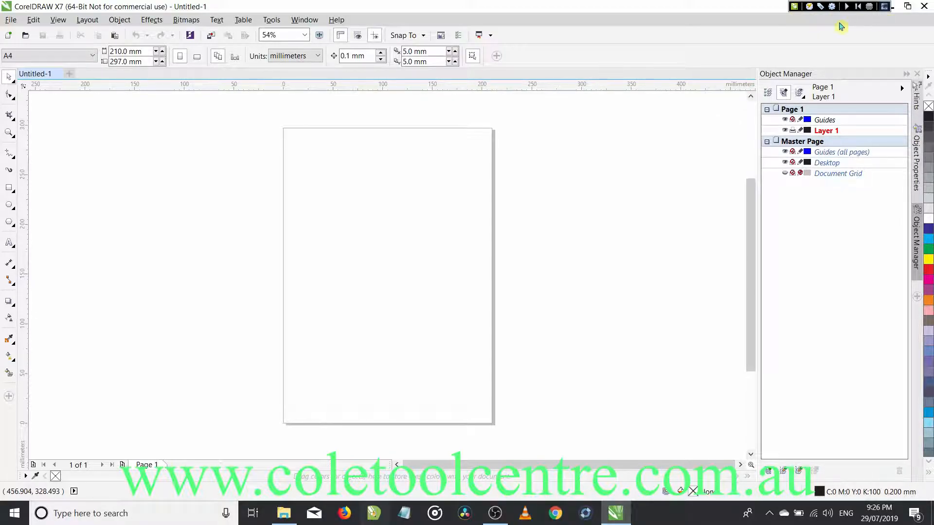
pyautogui.moveTo(10, 28)
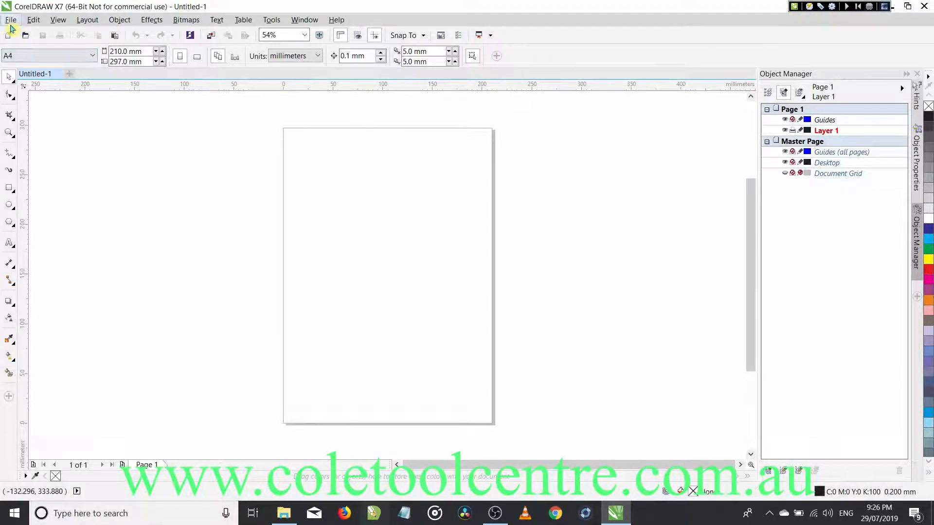
# - Reopen LayersTemplate400x300.cdr from the recent files
pyautogui.click(9, 19)
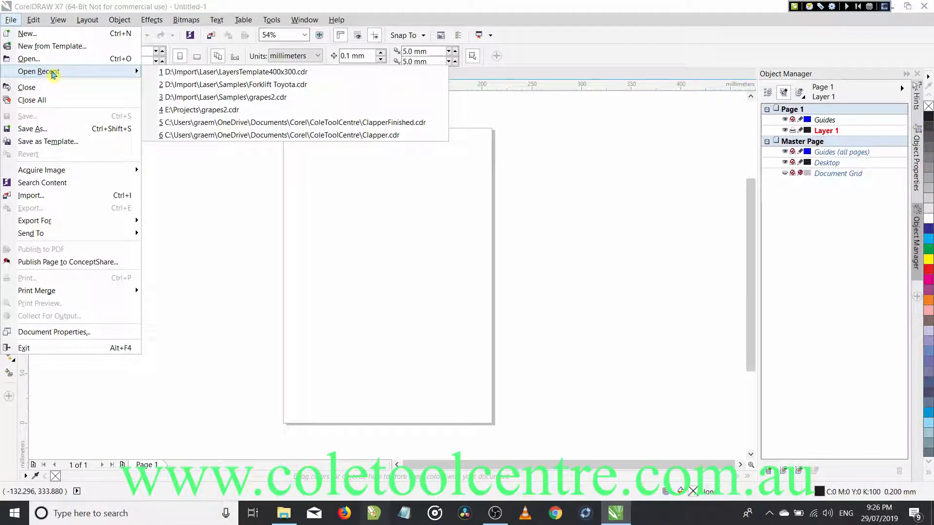
pyautogui.moveTo(176, 71)
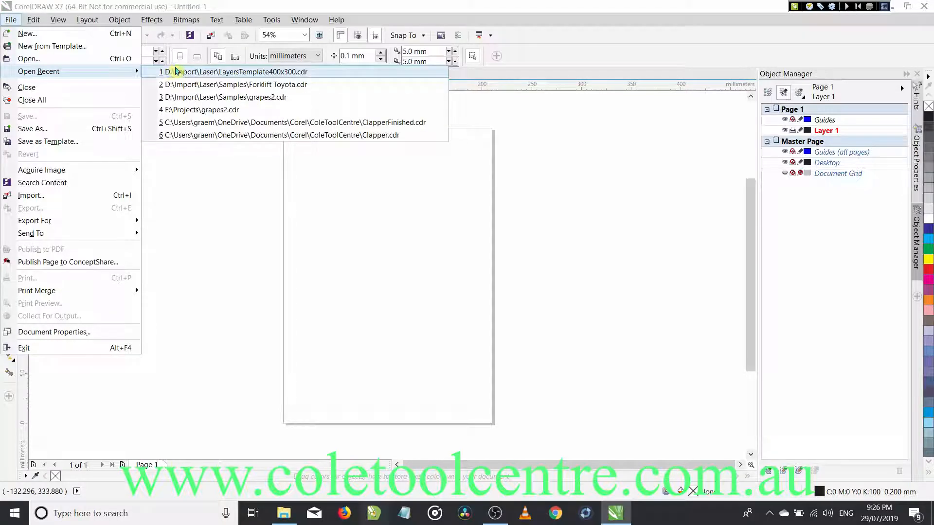
pyautogui.click(236, 71)
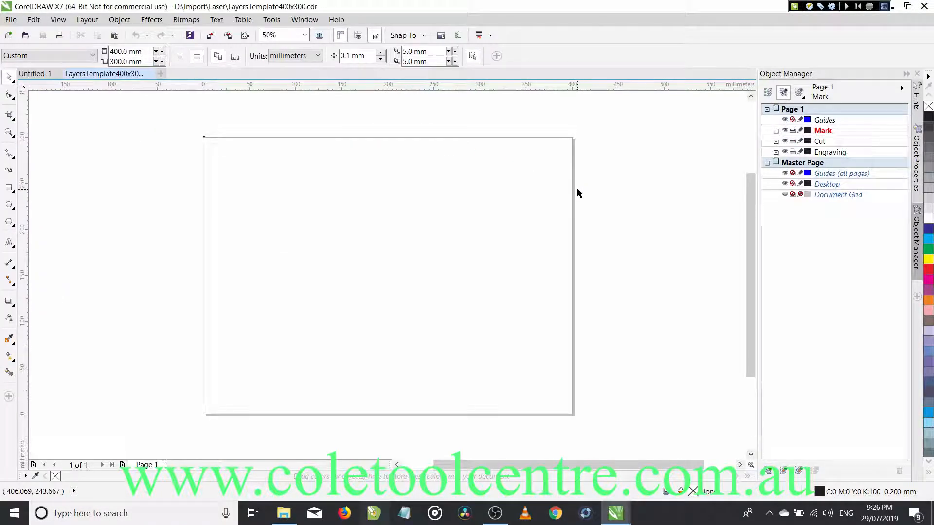
pyautogui.moveTo(302, 202)
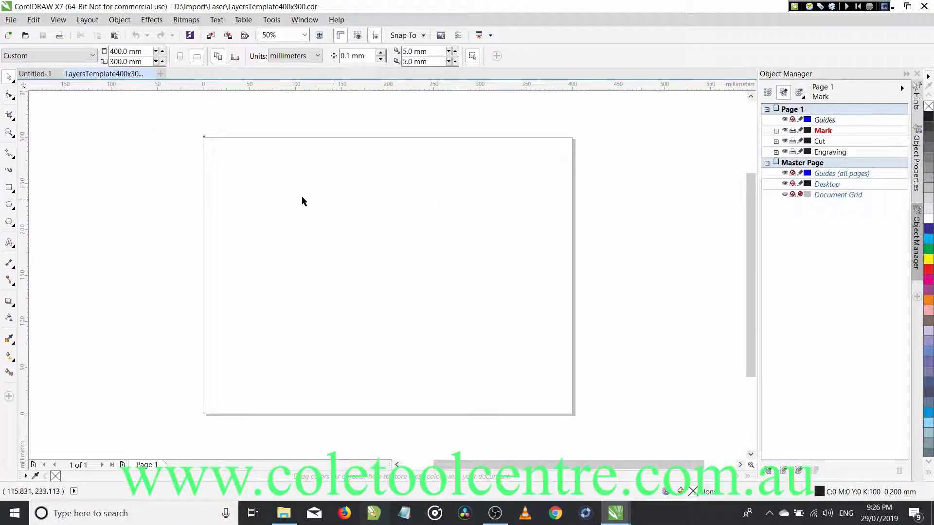
pyautogui.moveTo(442, 357)
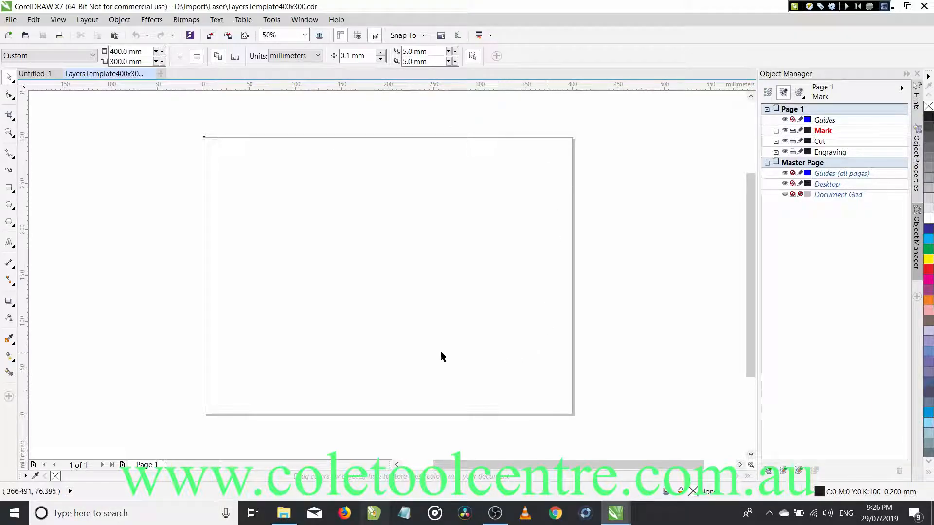
pyautogui.moveTo(526, 157)
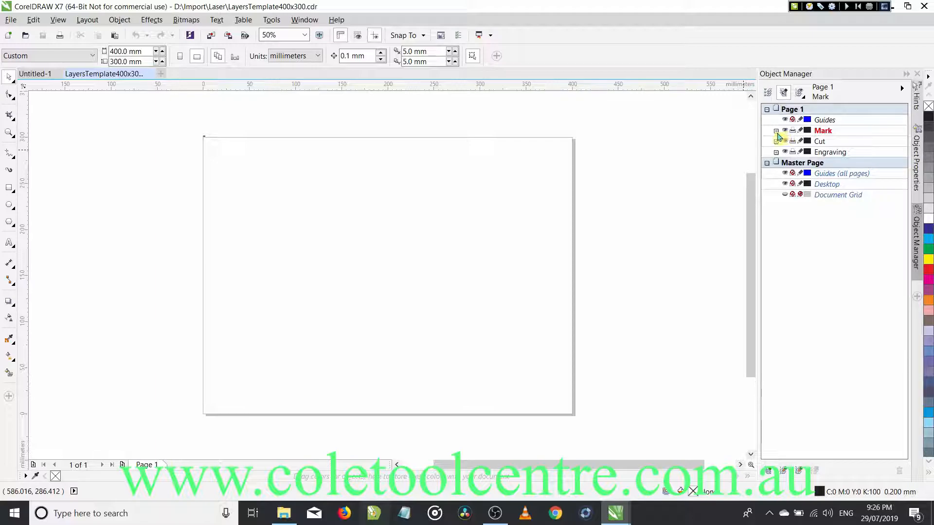
# - Expand the Mark and Engraving layers in Object Manager, then deselect their small text objects
pyautogui.click(776, 130)
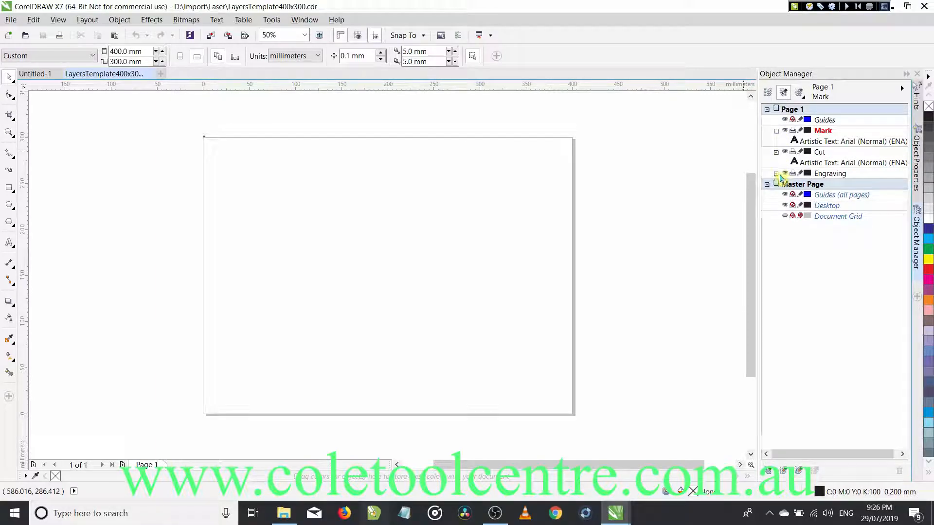
pyautogui.click(776, 173)
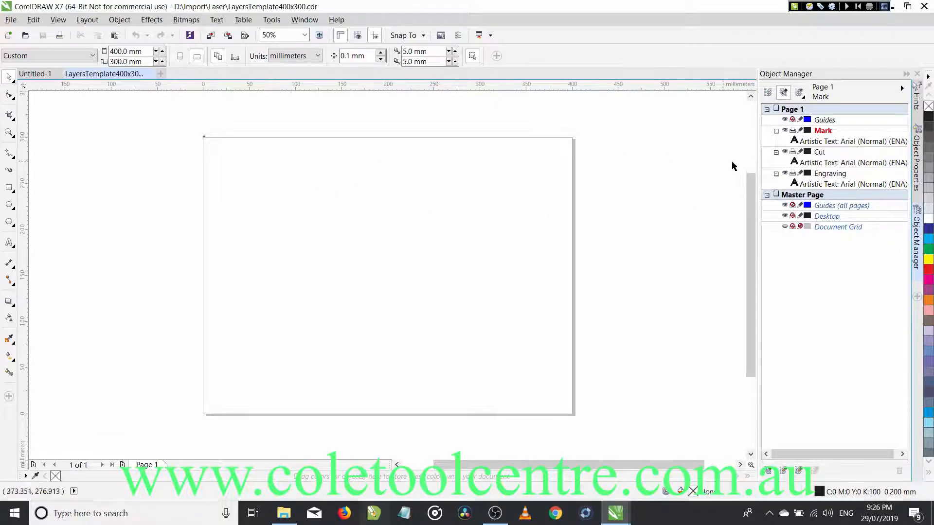
pyautogui.moveTo(833, 145)
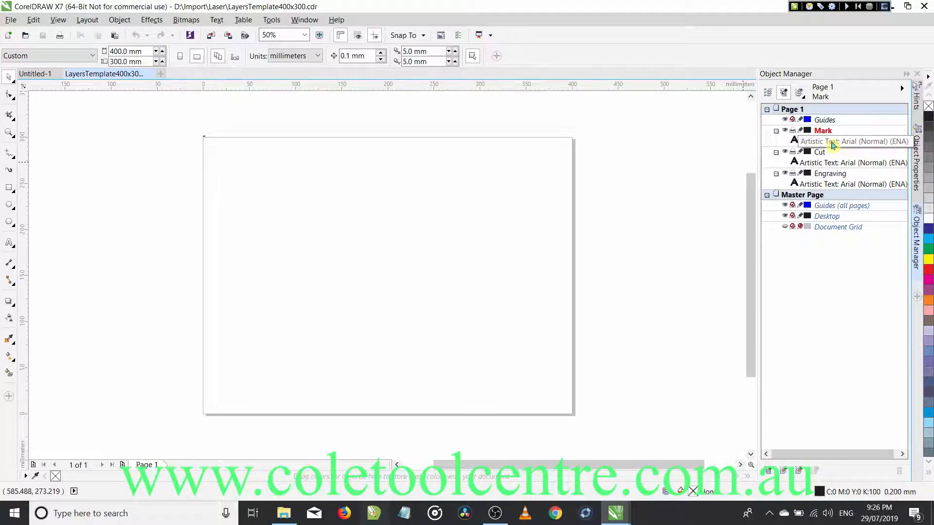
pyautogui.moveTo(840, 143)
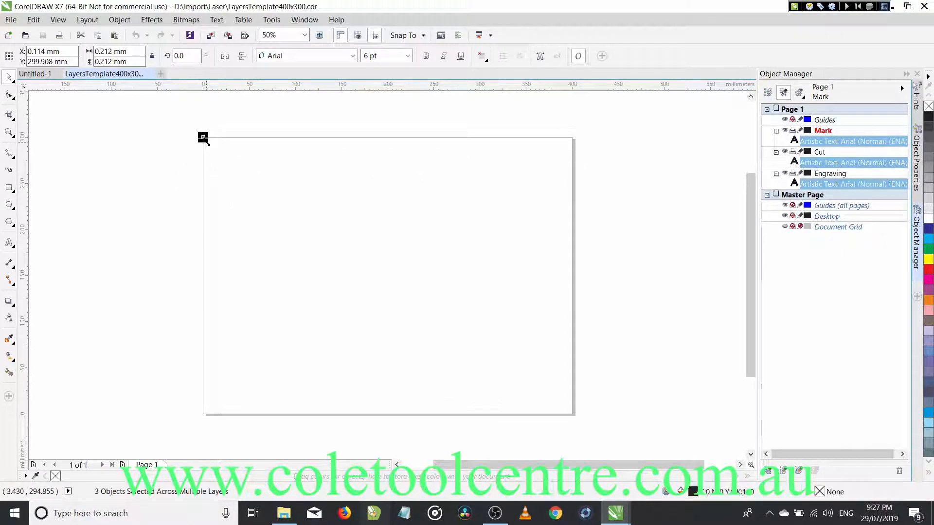
pyautogui.click(276, 120)
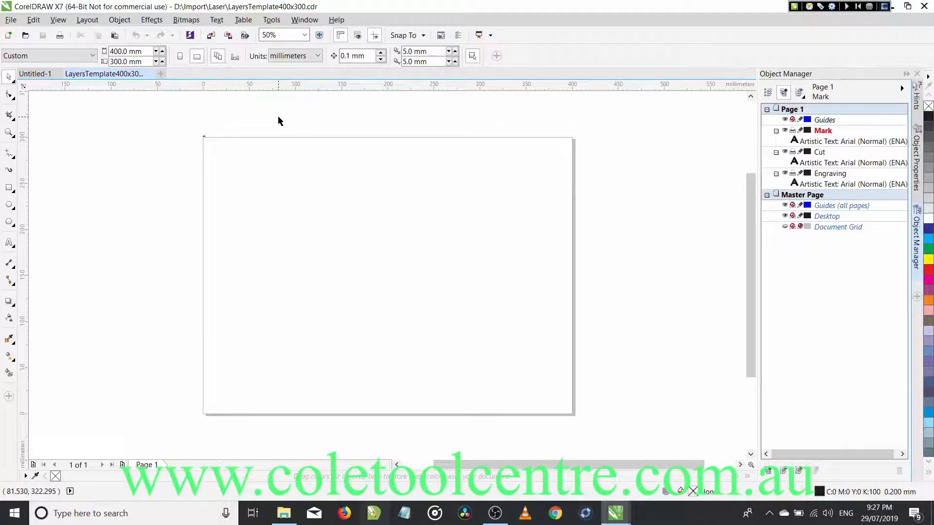
pyautogui.moveTo(543, 133)
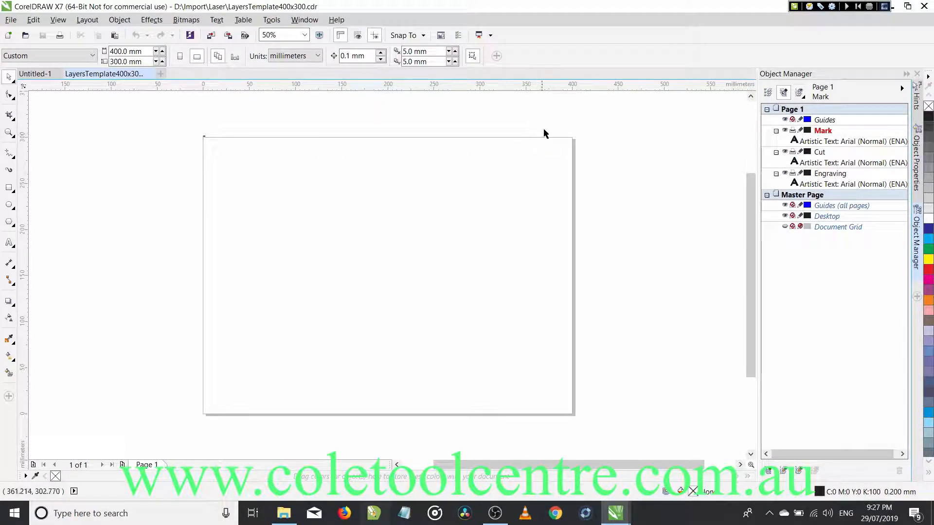
pyautogui.moveTo(576, 449)
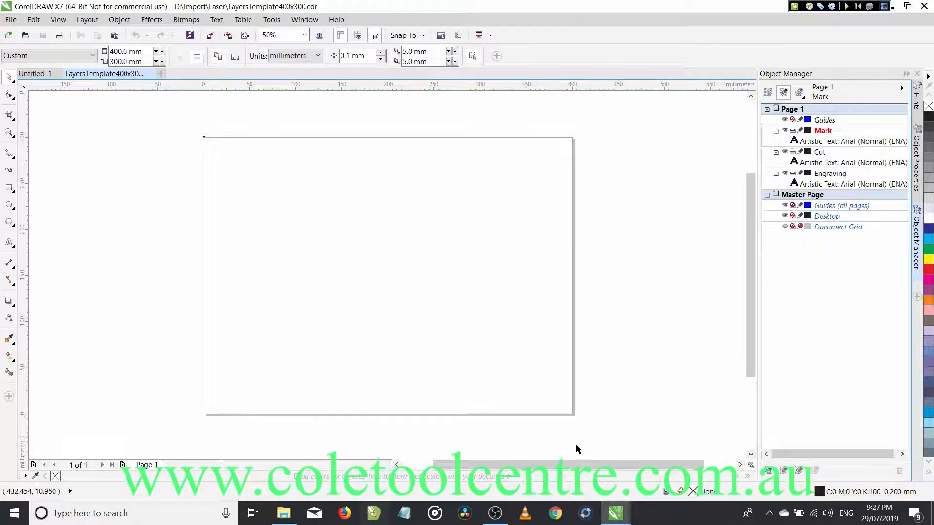
pyautogui.moveTo(374, 513)
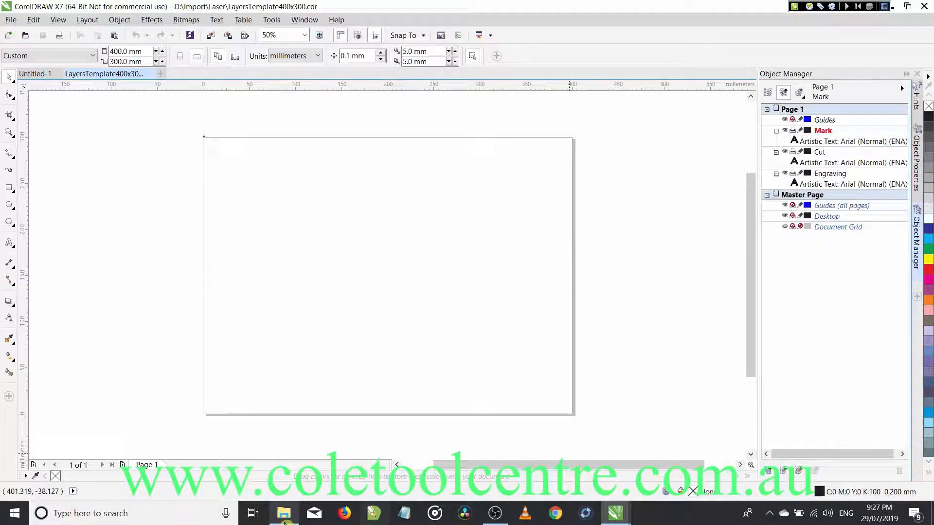
# - Bring up the ReadMeFirst folder of the CTCCNCLaser files in File Explorer
pyautogui.click(283, 513)
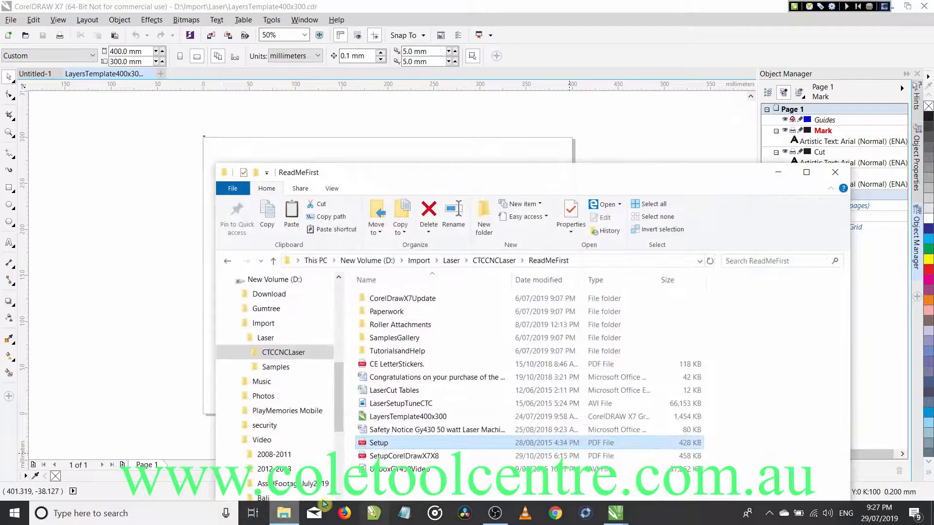
pyautogui.moveTo(765, 315)
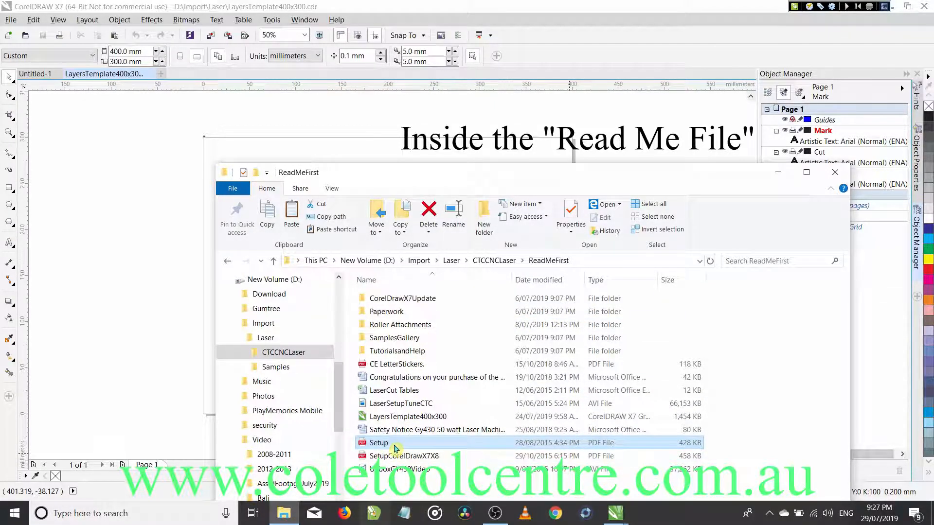
pyautogui.moveTo(394, 446)
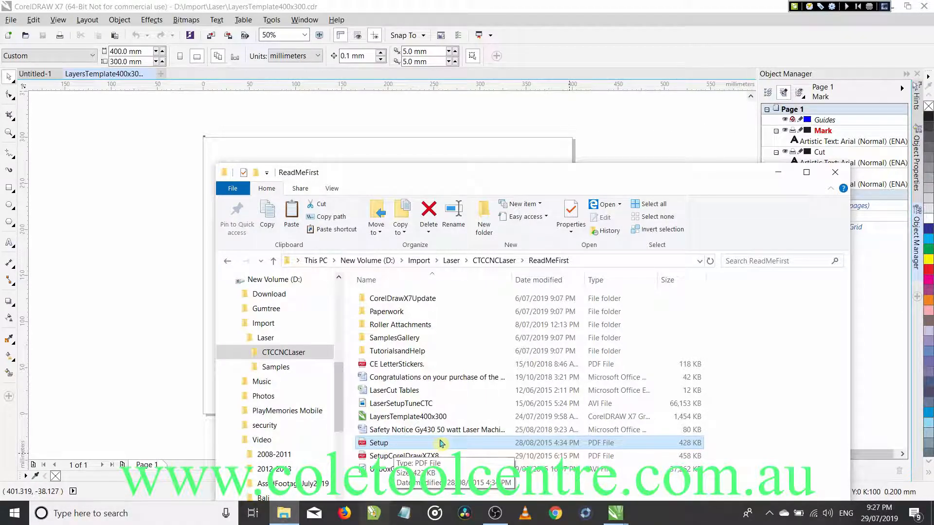
pyautogui.moveTo(447, 445)
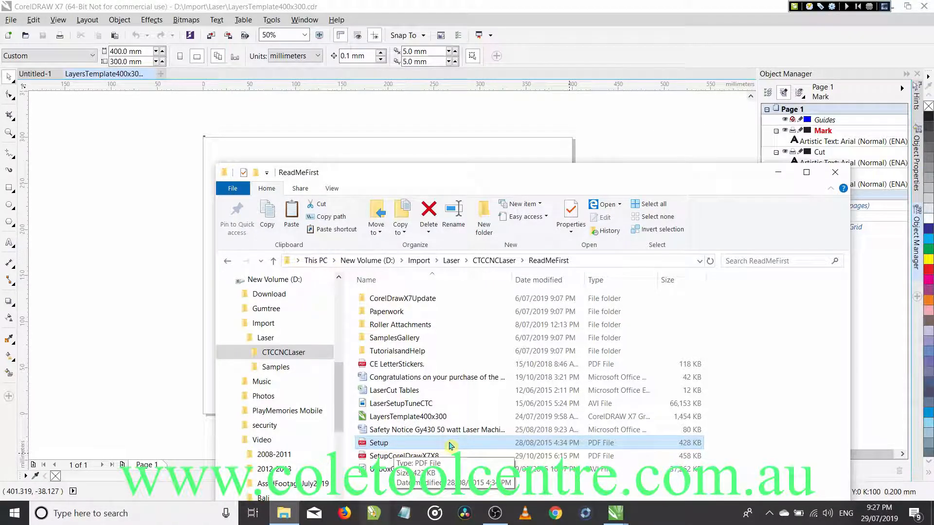
pyautogui.moveTo(473, 446)
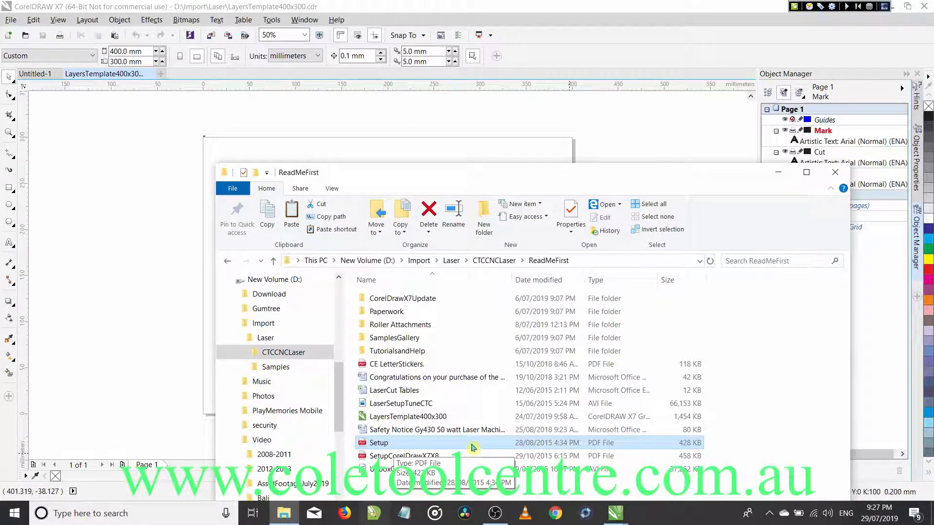
pyautogui.moveTo(435, 453)
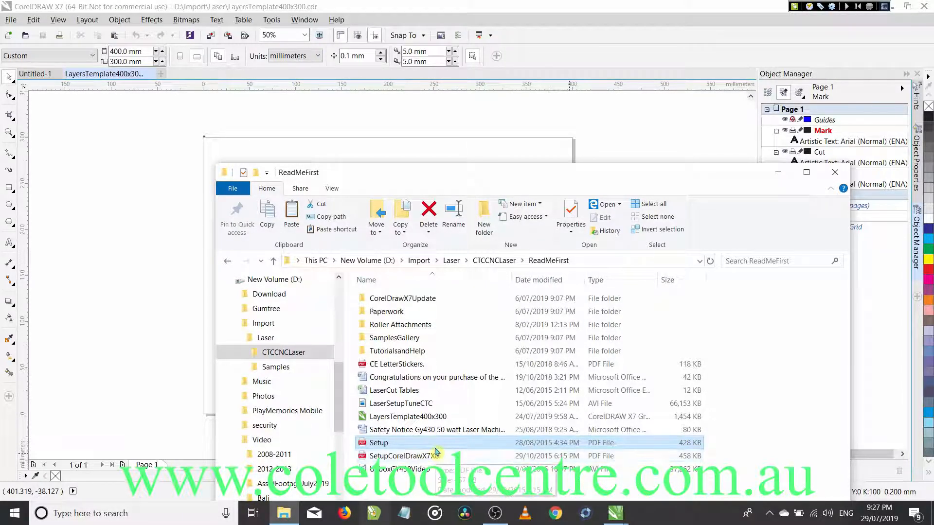
pyautogui.moveTo(393, 448)
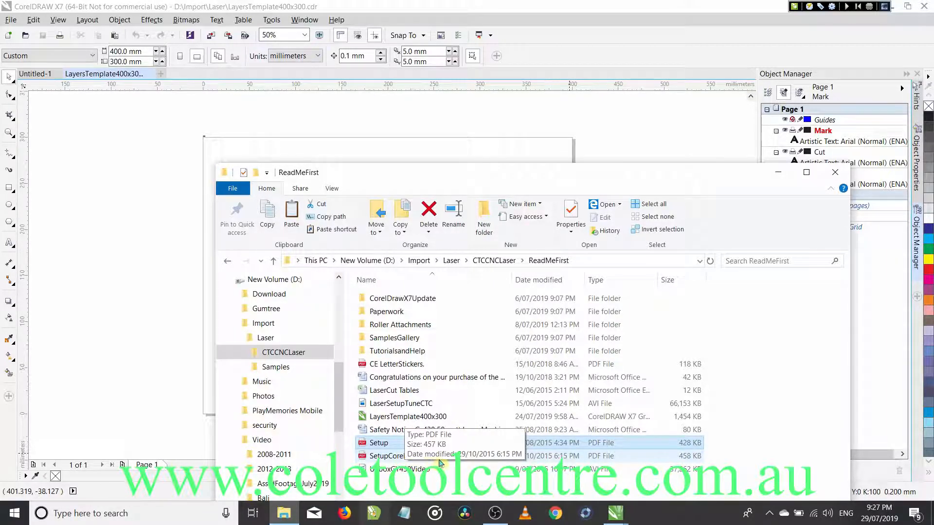
pyautogui.moveTo(399, 460)
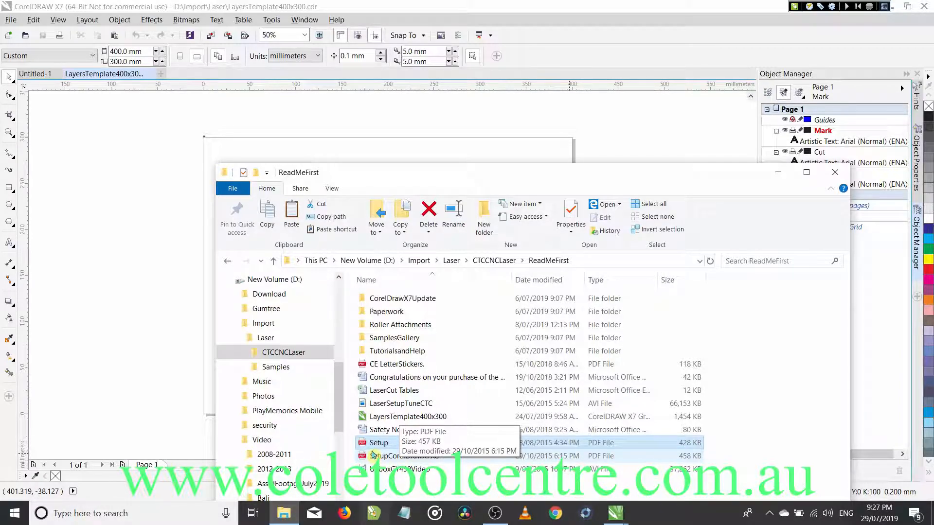
# - View Setup.pdf in Edge and read down through the laser setup instructions
pyautogui.doubleClick(378, 443)
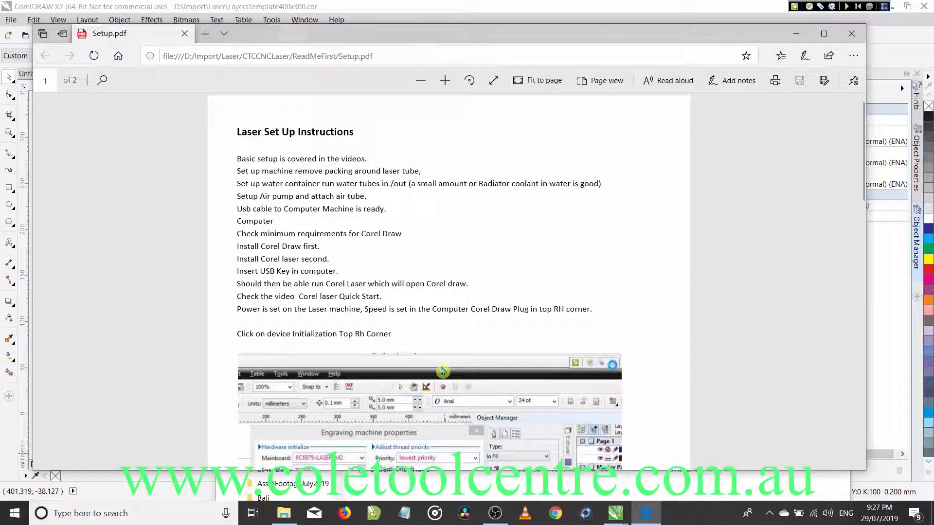
pyautogui.scroll(-3)
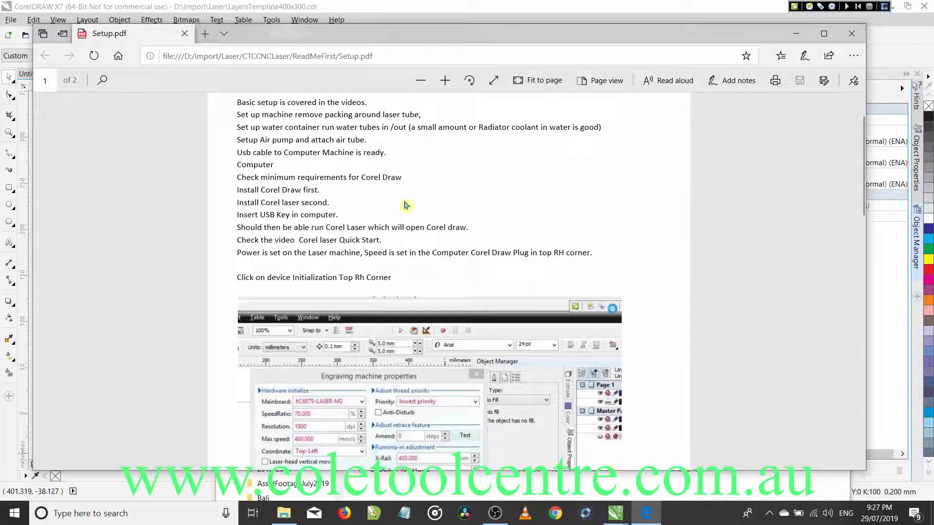
pyautogui.scroll(-3)
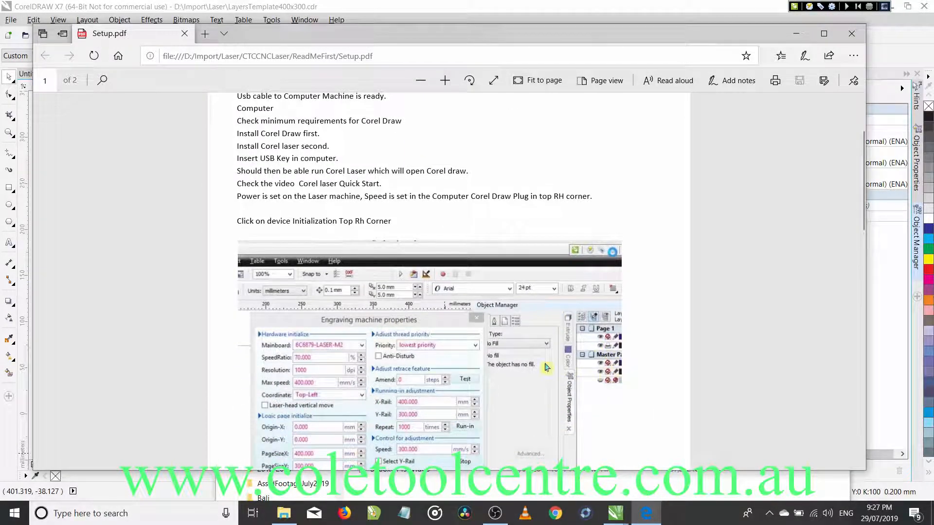
pyautogui.moveTo(614, 261)
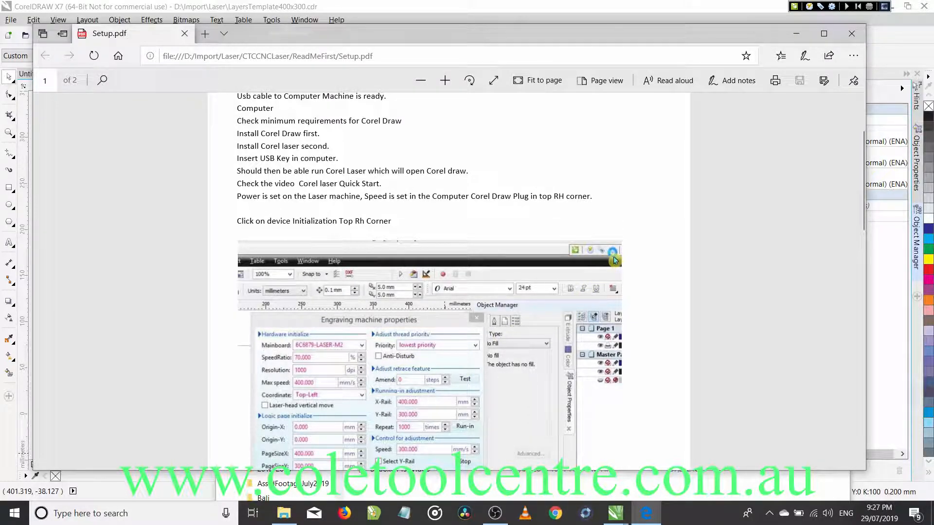
pyautogui.moveTo(486, 310)
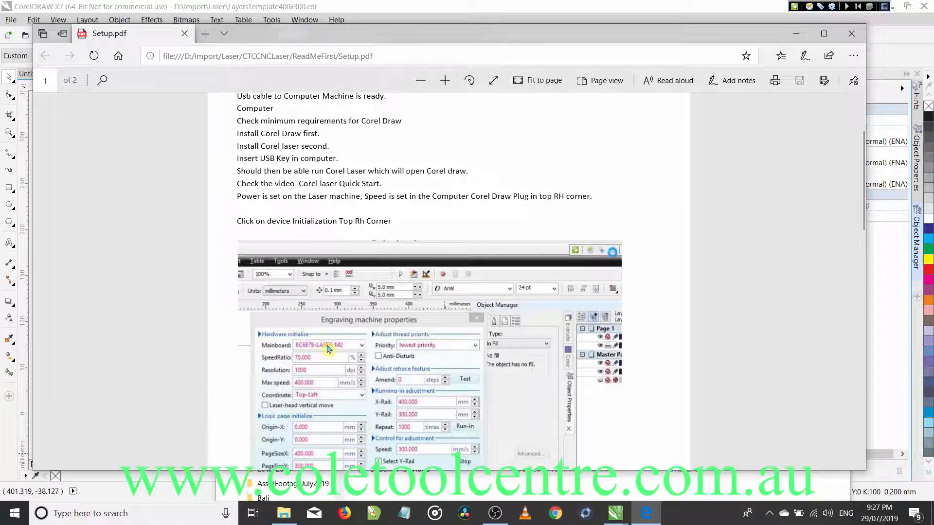
pyautogui.moveTo(318, 449)
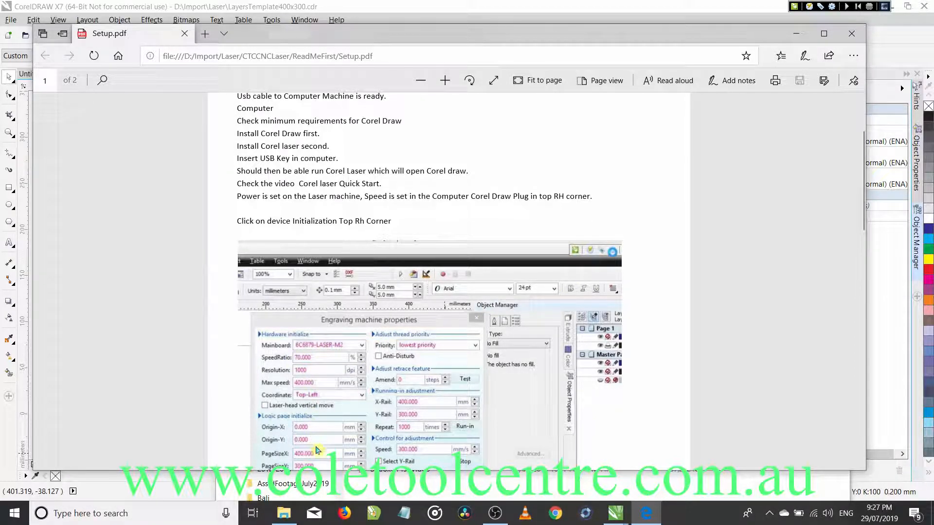
pyautogui.scroll(-3)
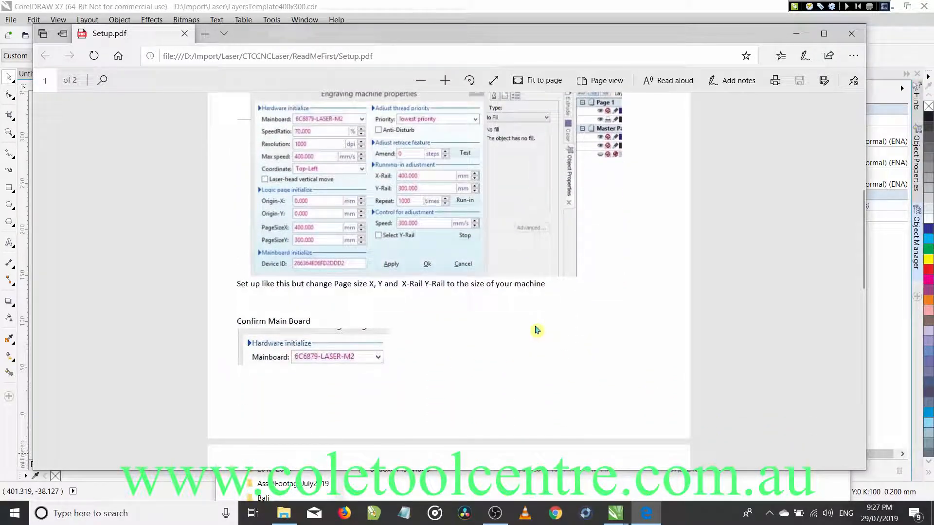
pyautogui.scroll(-3)
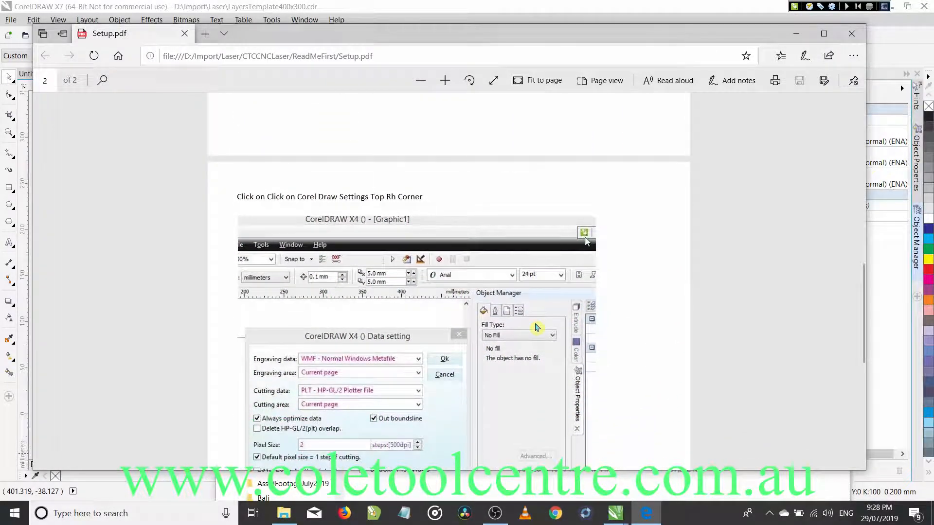
pyautogui.scroll(-3)
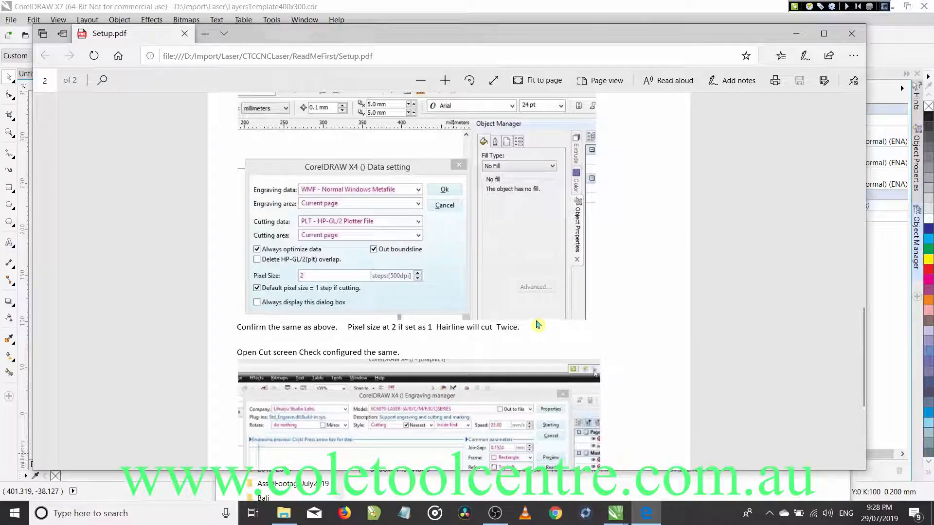
pyautogui.scroll(-3)
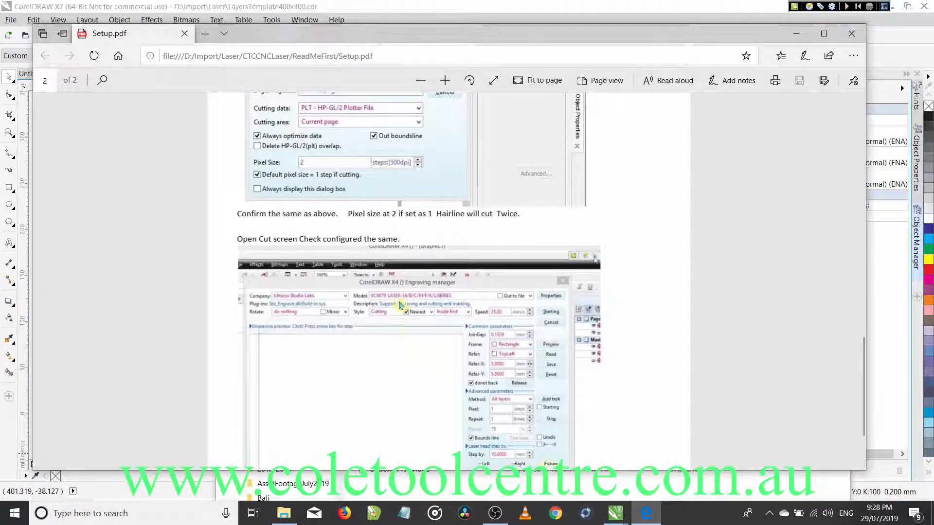
pyautogui.scroll(-3)
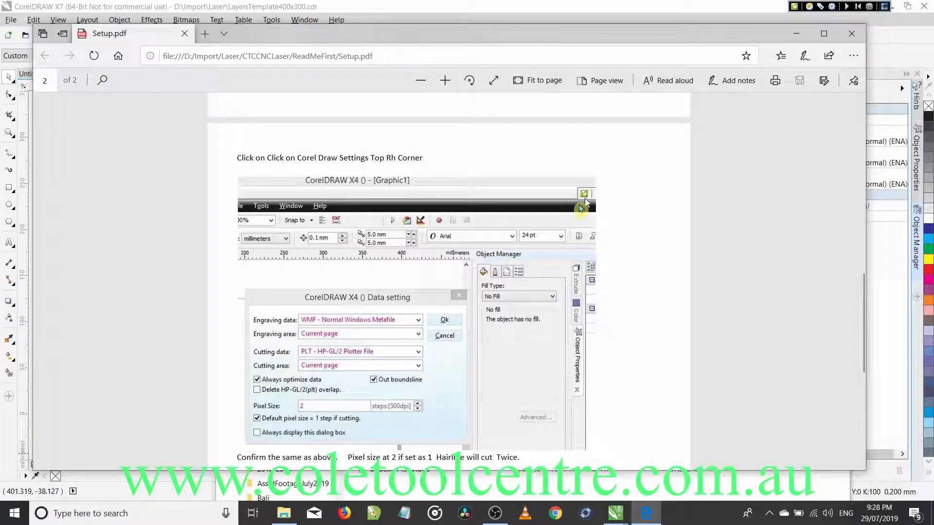
pyautogui.scroll(3)
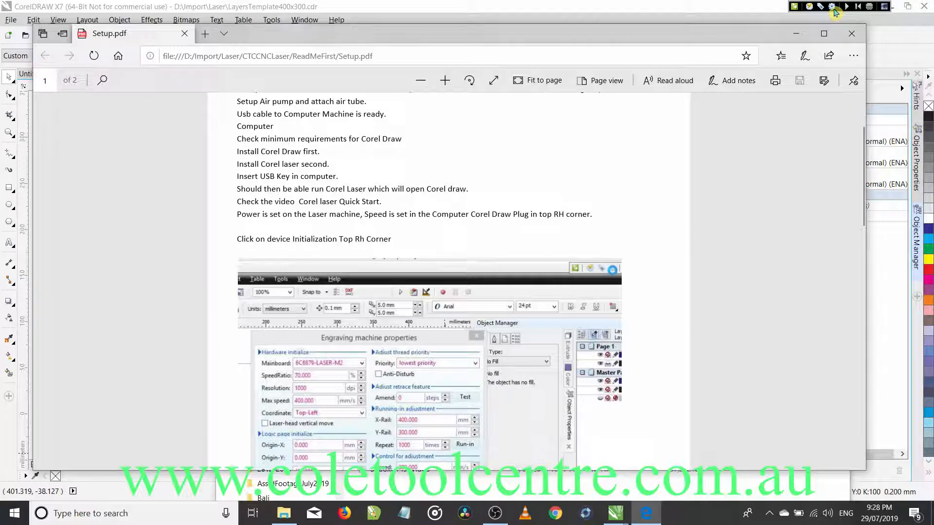
pyautogui.scroll(-3)
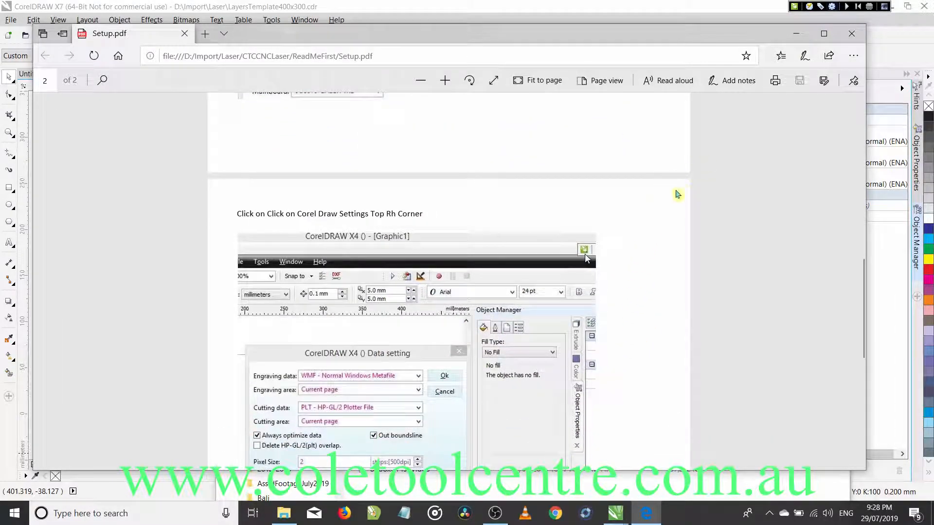
pyautogui.moveTo(783, 157)
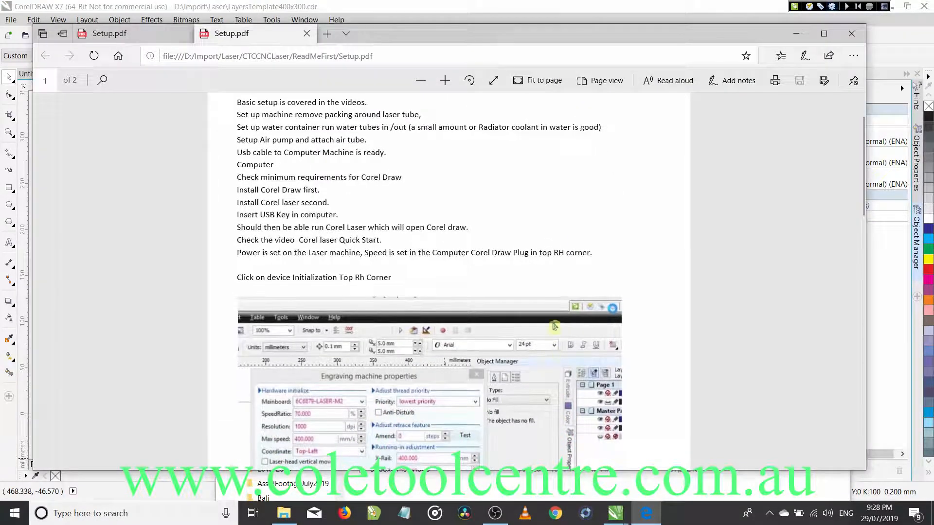
# - Continue reading back and forth through the remaining pages of Setup.pdf
pyautogui.scroll(-3)
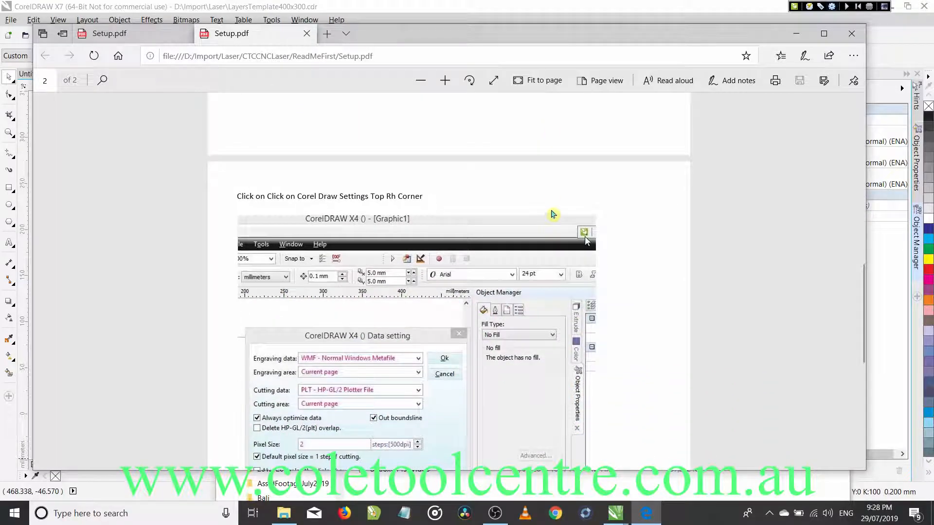
pyautogui.scroll(-3)
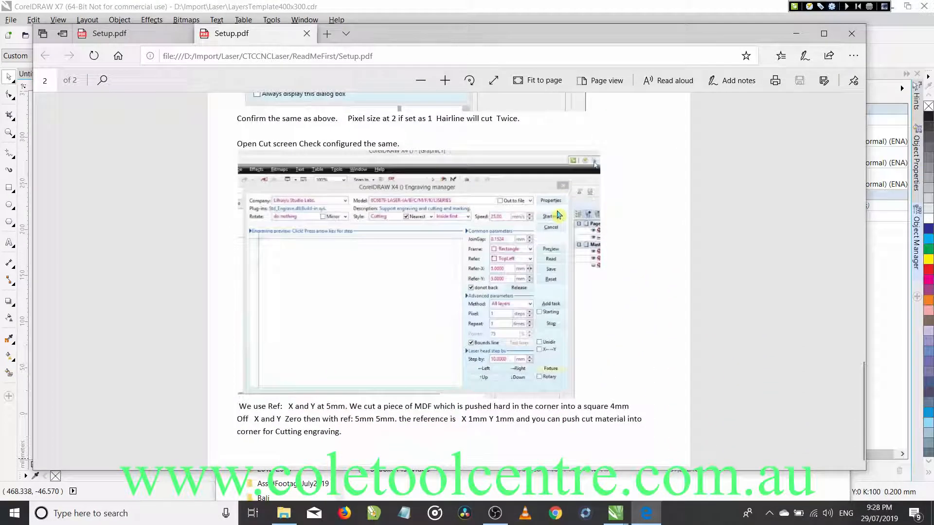
pyautogui.scroll(3)
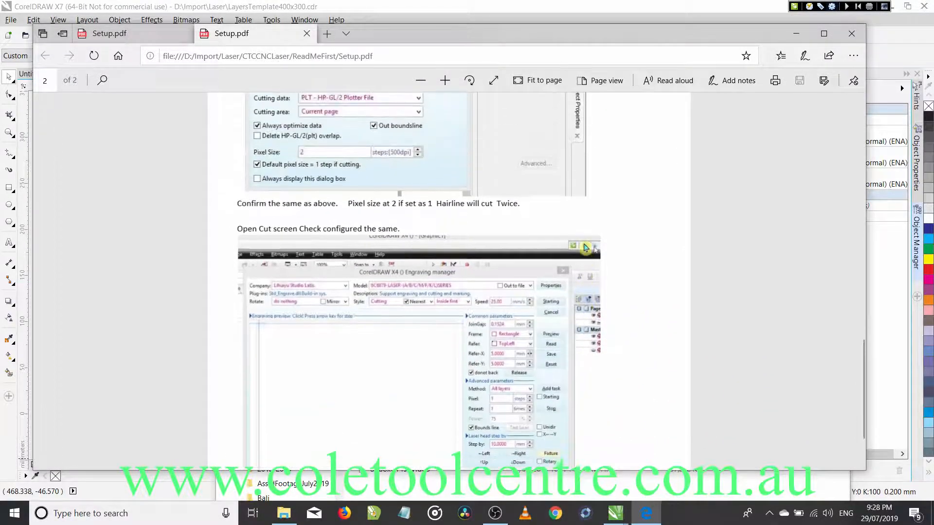
pyautogui.scroll(3)
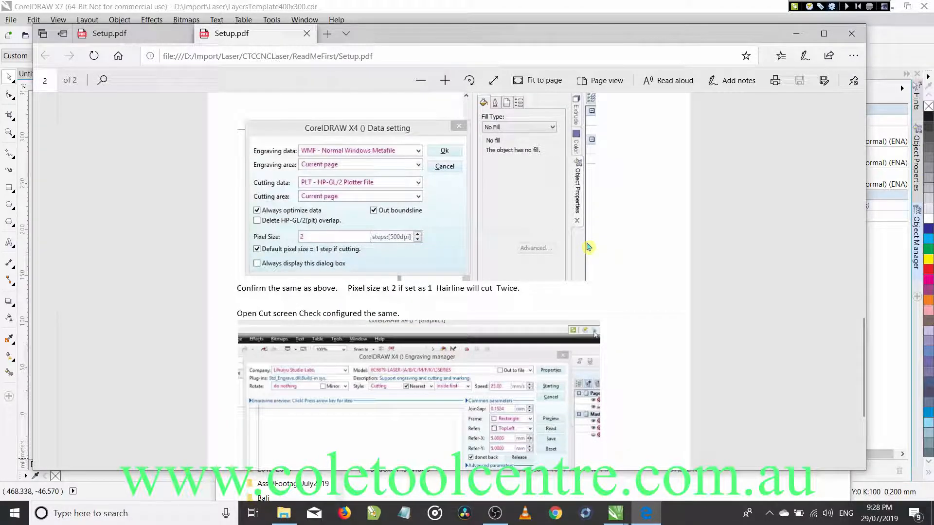
pyautogui.scroll(3)
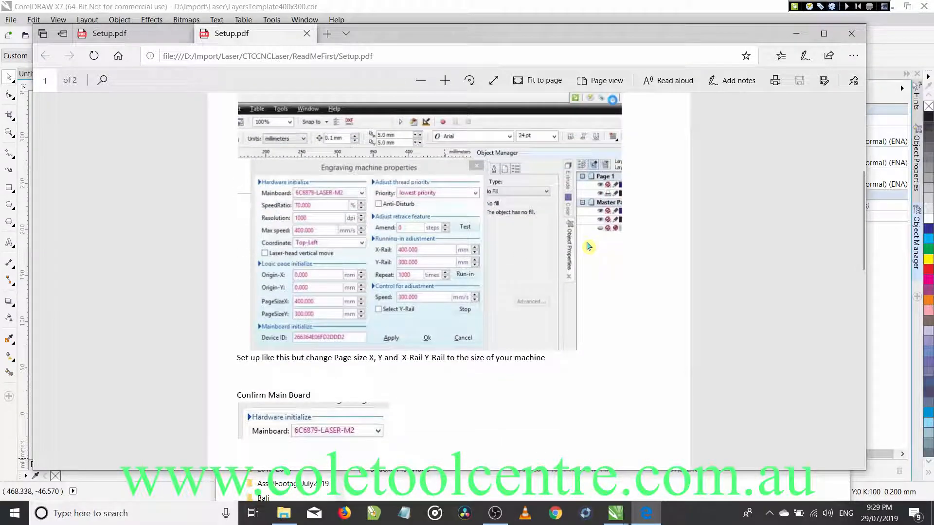
pyautogui.moveTo(540, 257)
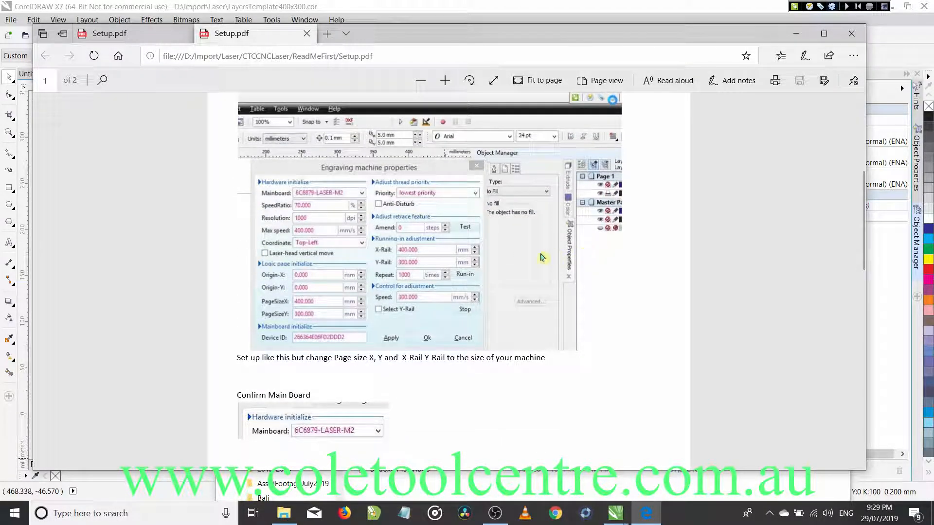
pyautogui.scroll(-3)
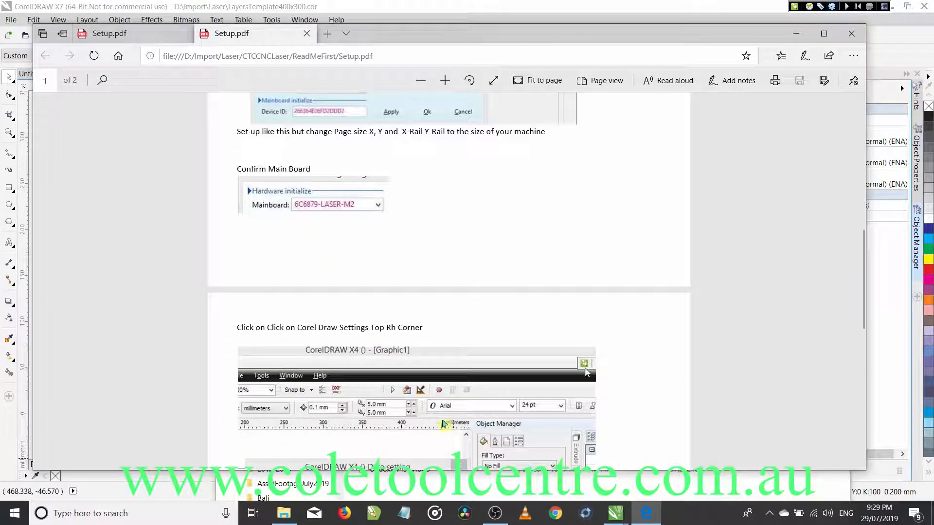
pyautogui.scroll(-3)
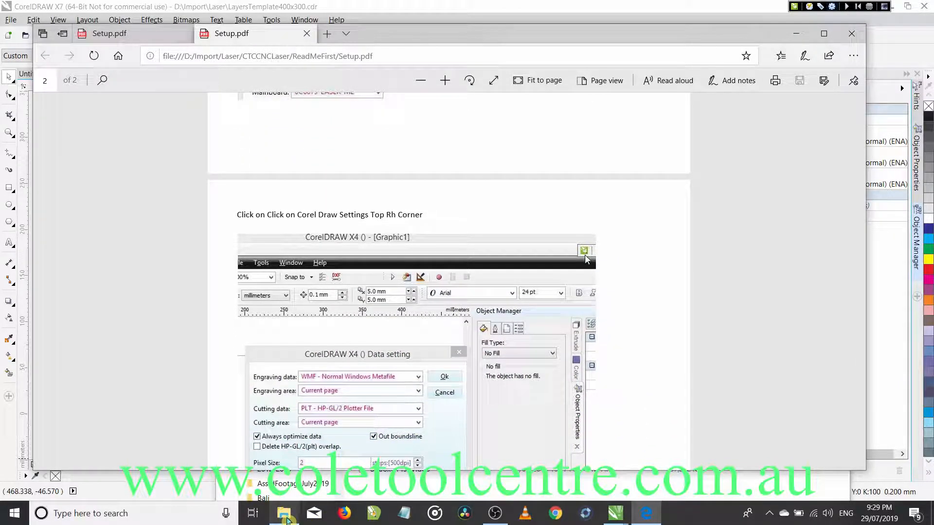
pyautogui.scroll(-3)
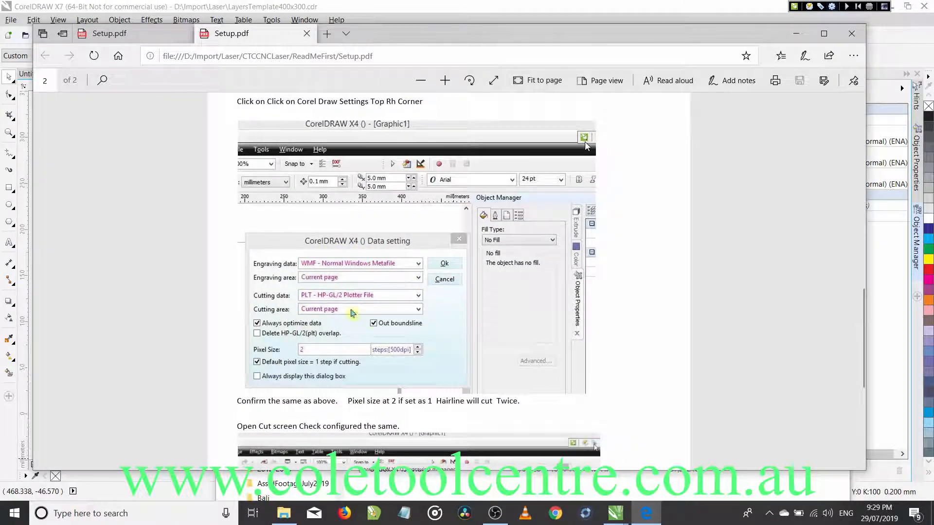
pyautogui.scroll(-3)
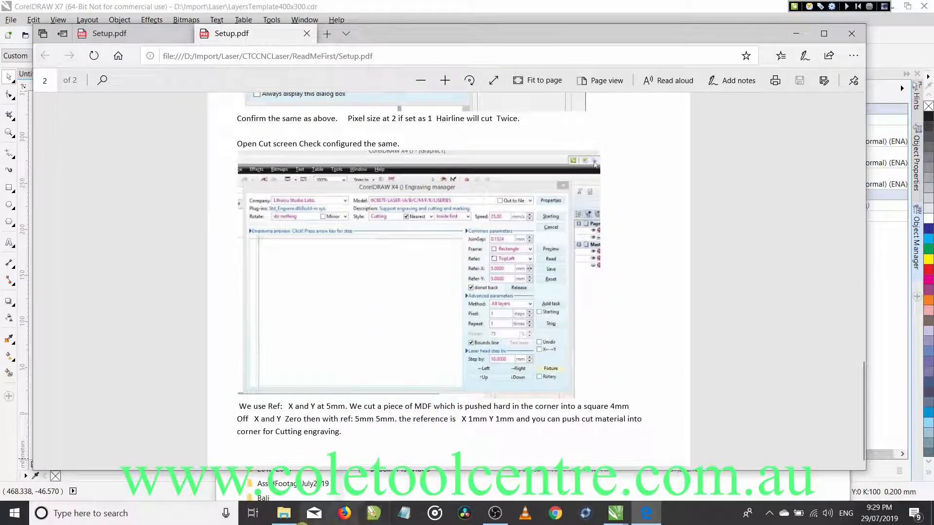
pyautogui.moveTo(284, 513)
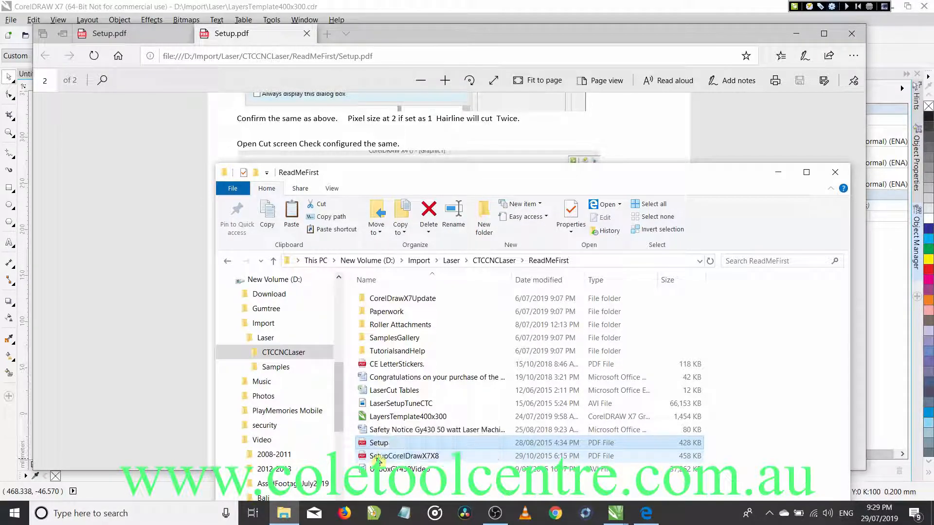
# - Load SetupCorelDrawX7X8.pdf from the ReadMeFirst folder into a new Edge tab
pyautogui.click(405, 455)
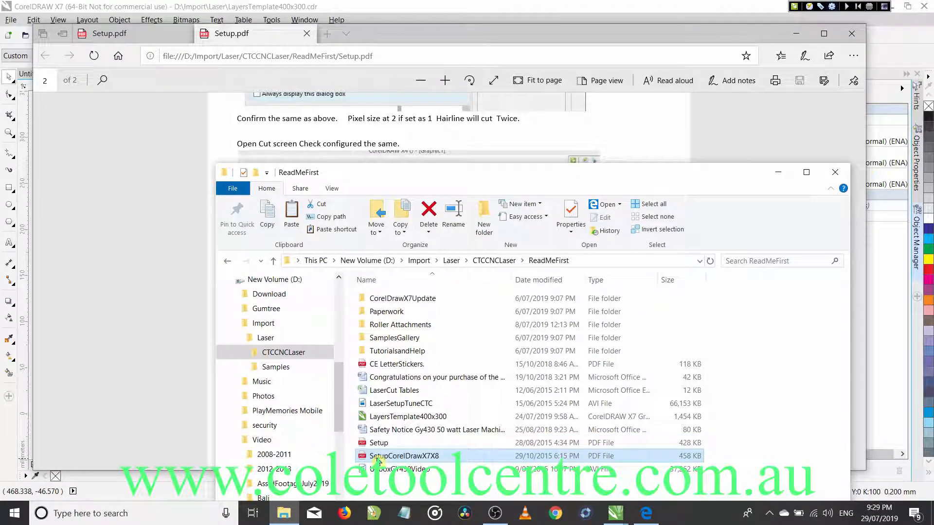
pyautogui.doubleClick(405, 455)
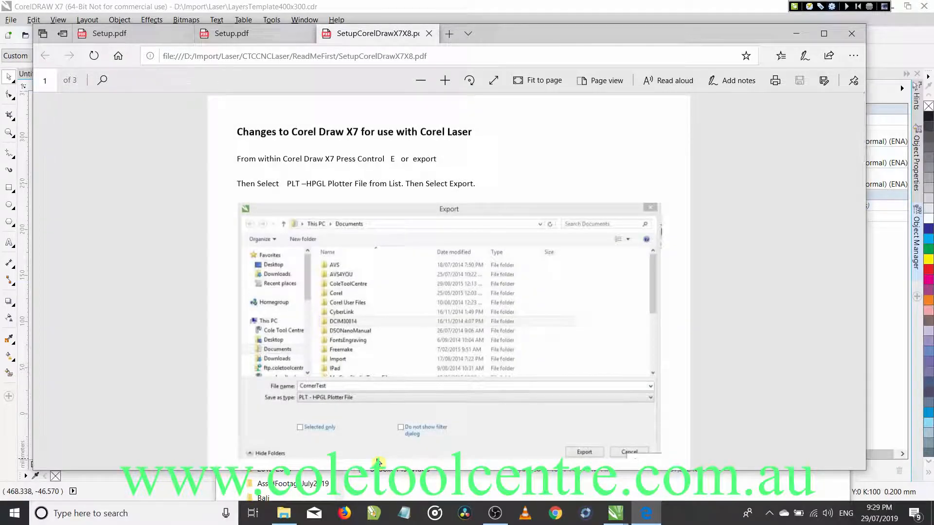
pyautogui.moveTo(613, 193)
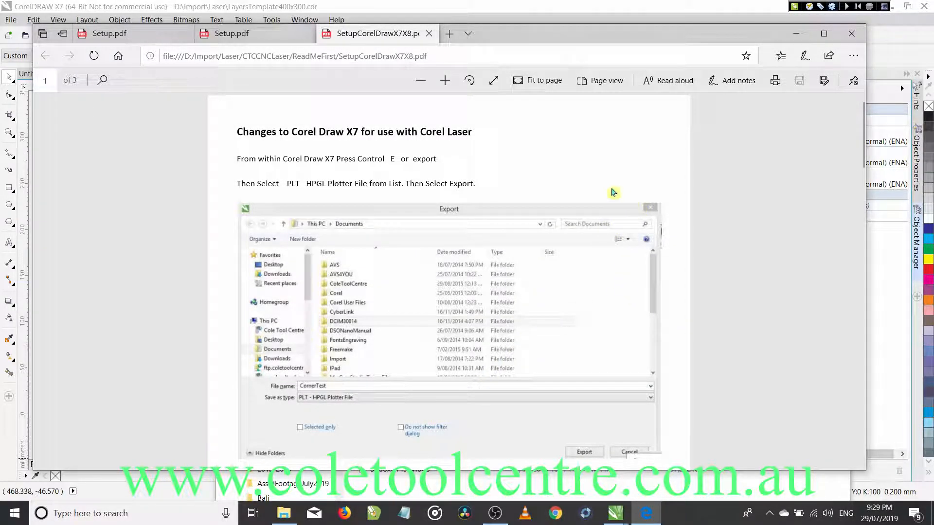
# - Read past the HPGL plotter-unit and Advanced-tab settings to the Ctrl+E WMF export step
pyautogui.scroll(-3)
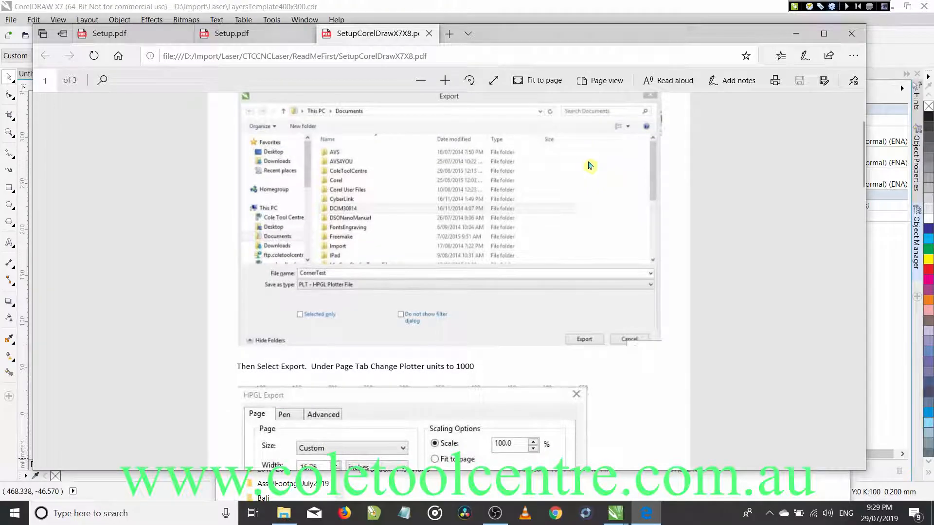
pyautogui.scroll(-3)
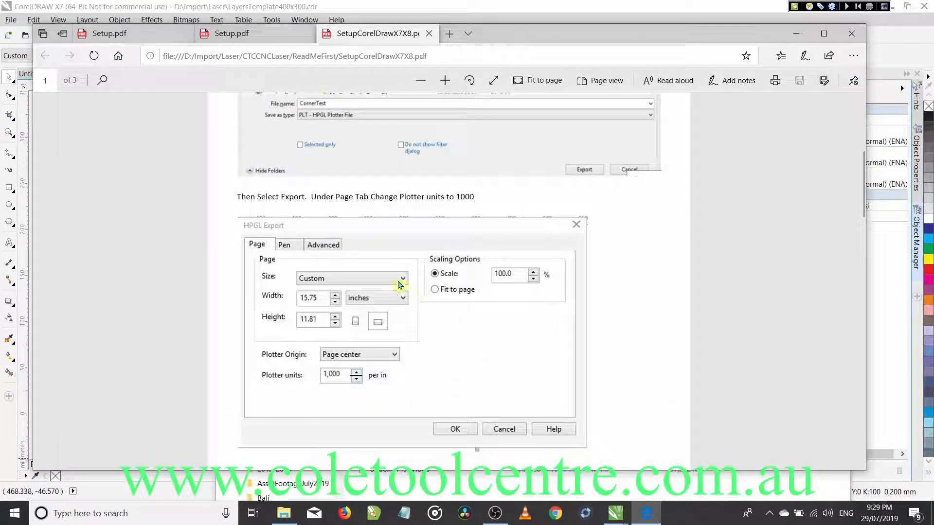
pyautogui.moveTo(455, 268)
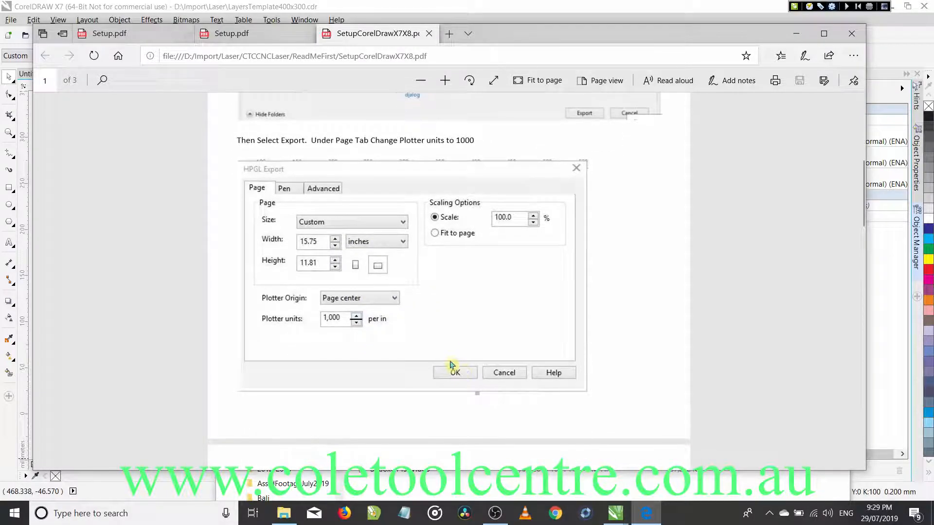
pyautogui.scroll(-3)
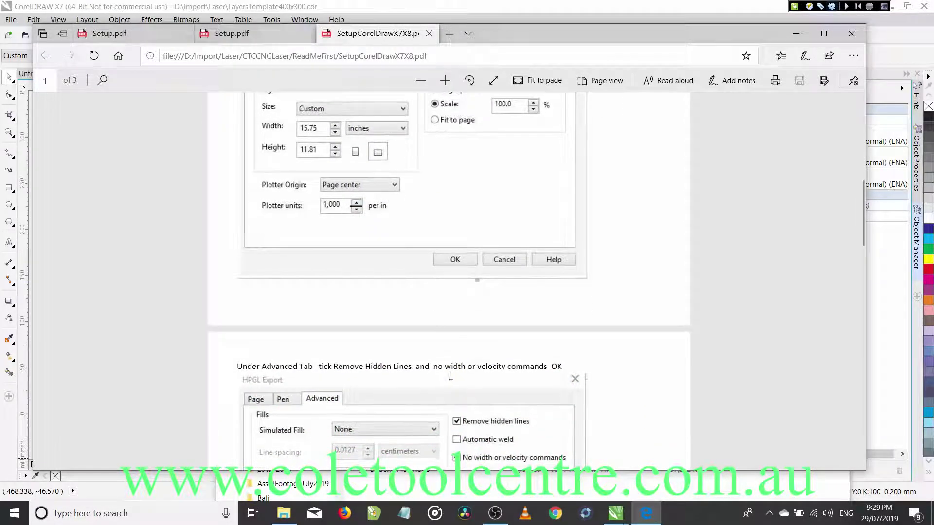
pyautogui.scroll(-3)
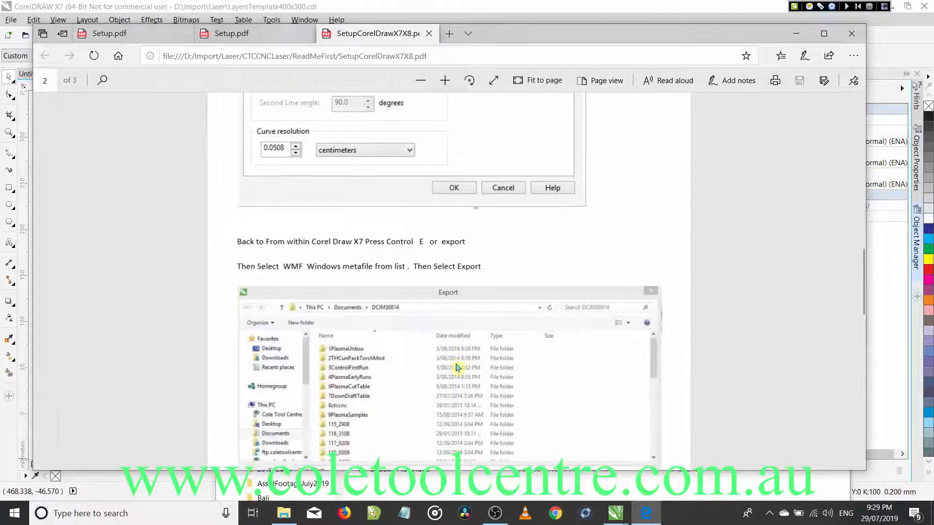
pyautogui.moveTo(465, 362)
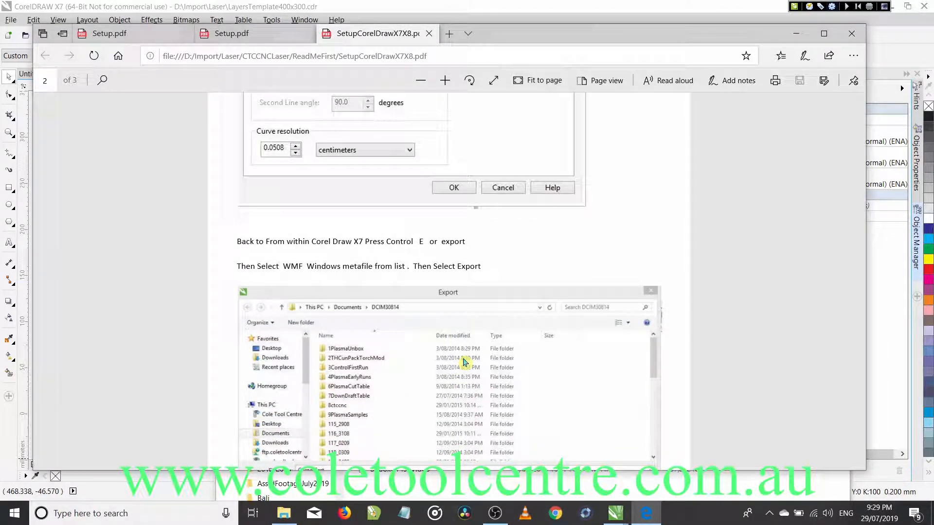
pyautogui.scroll(-3)
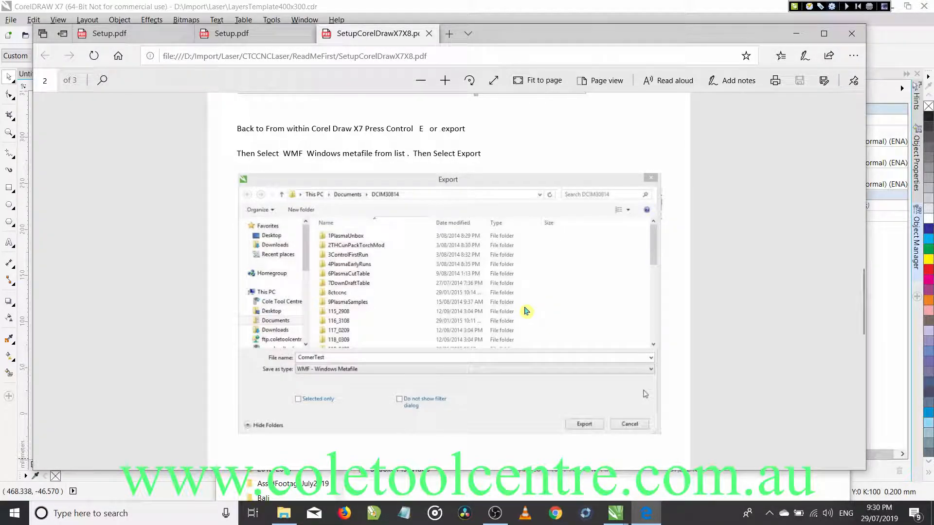
pyautogui.moveTo(593, 261)
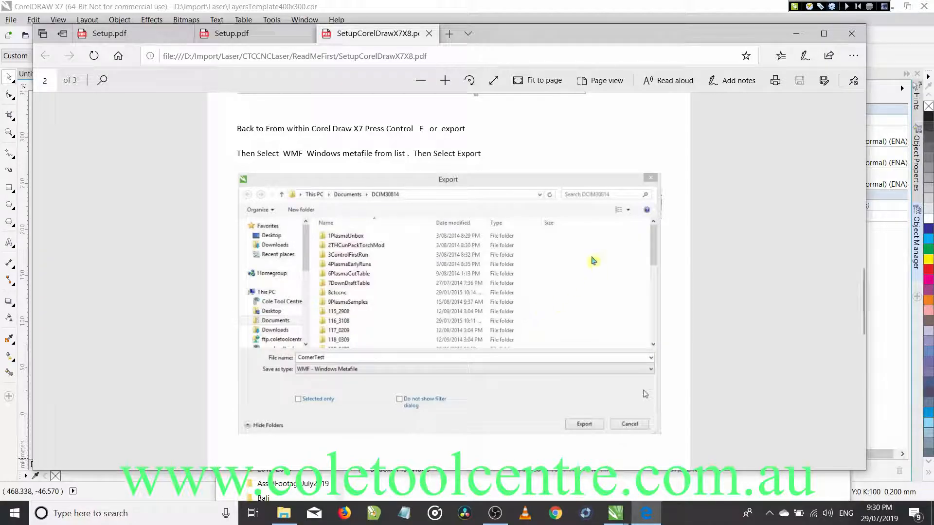
pyautogui.moveTo(600, 260)
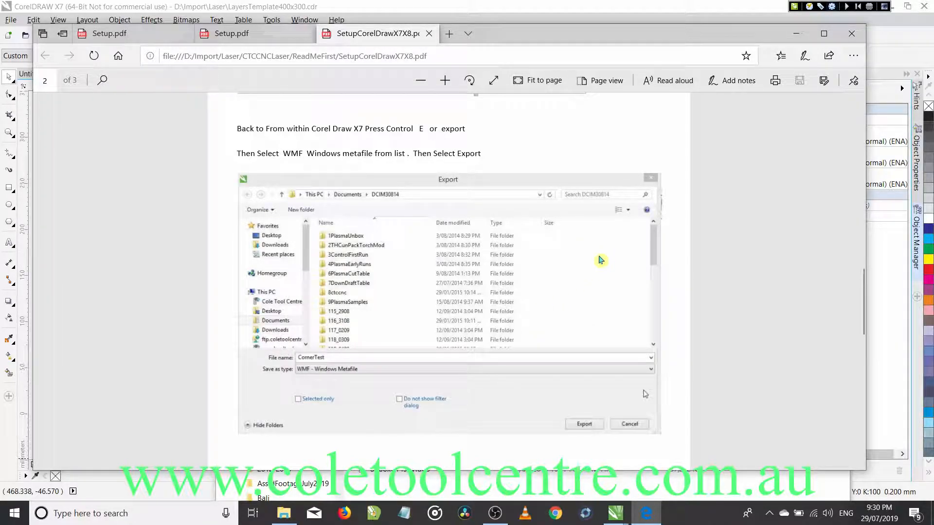
pyautogui.moveTo(638, 185)
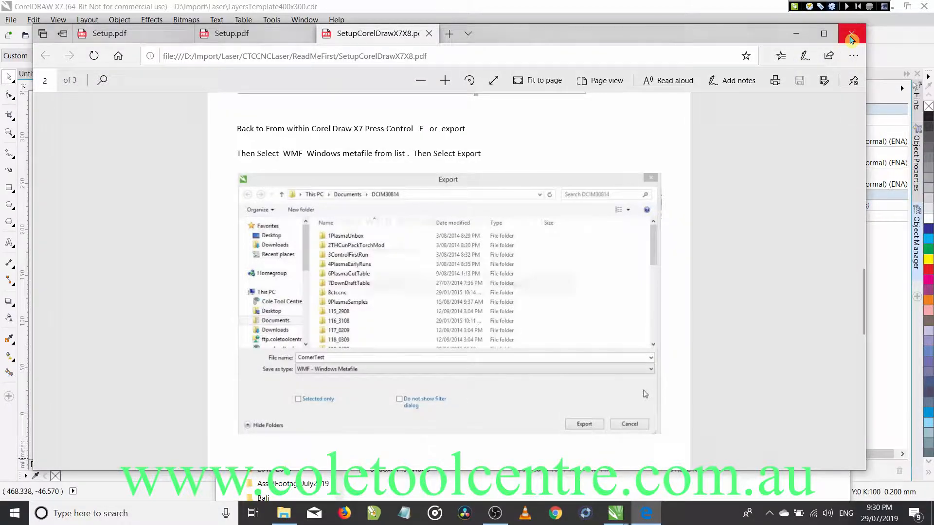
# - Close all Edge PDF tabs and the ReadMeFirst Explorer window, returning to the template
pyautogui.click(851, 33)
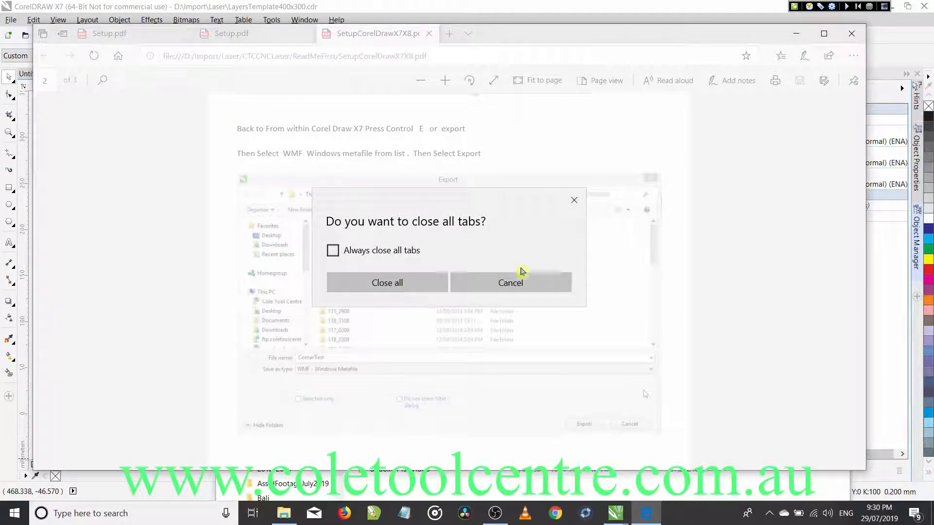
pyautogui.click(386, 282)
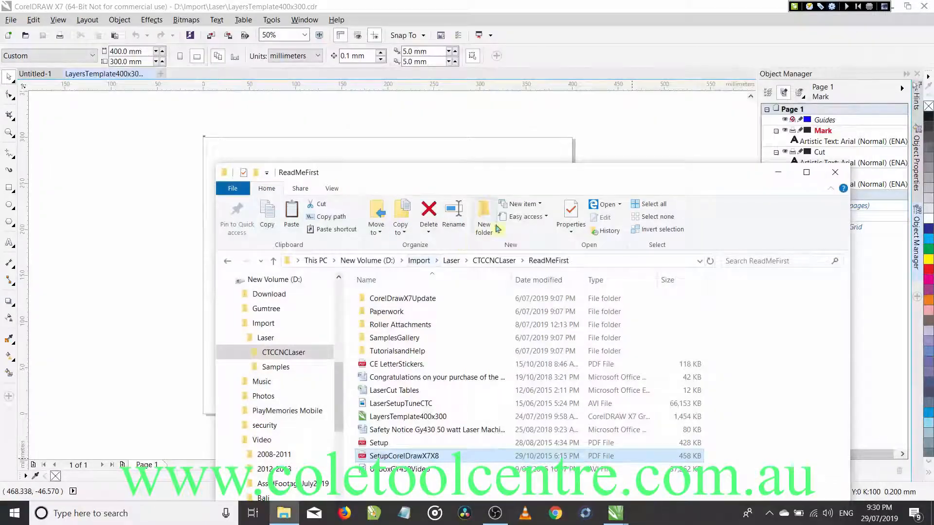
pyautogui.moveTo(837, 172)
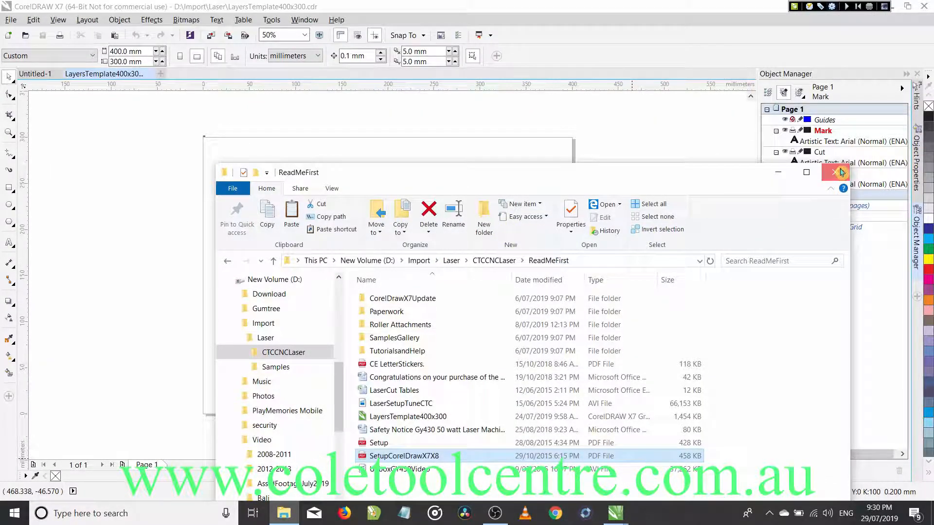
pyautogui.click(836, 172)
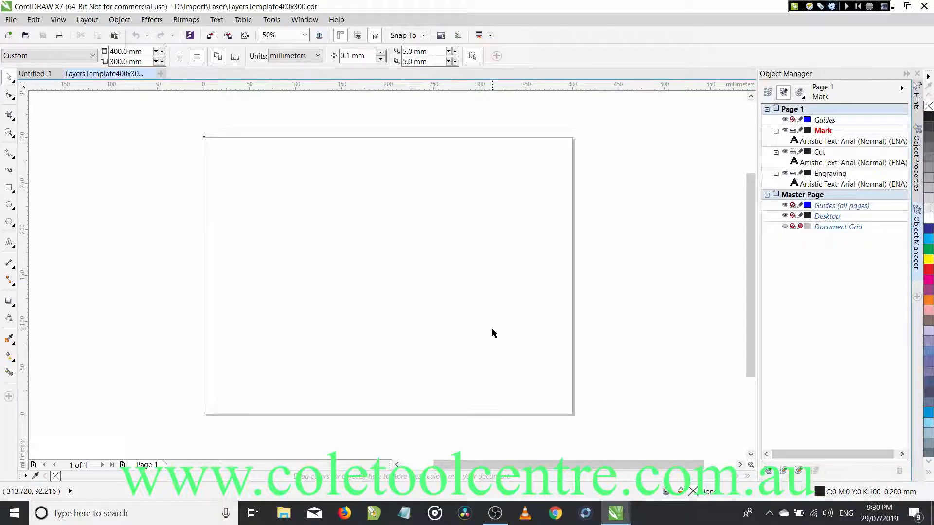
pyautogui.moveTo(162, 137)
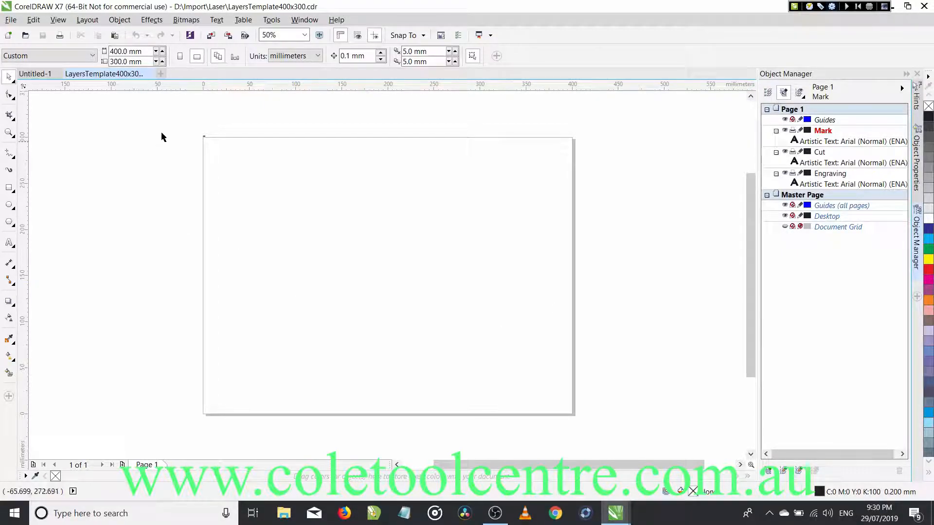
pyautogui.moveTo(230, 166)
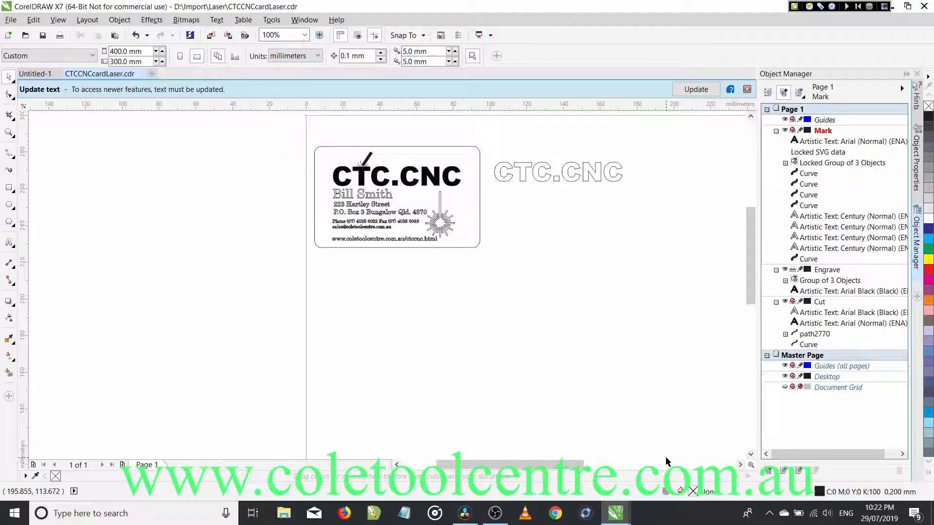
pyautogui.moveTo(432, 187)
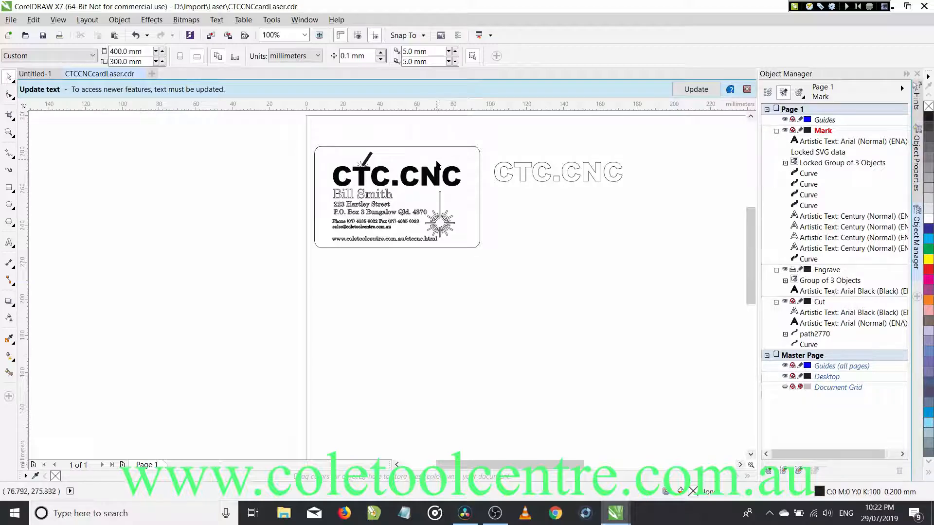
pyautogui.moveTo(374, 198)
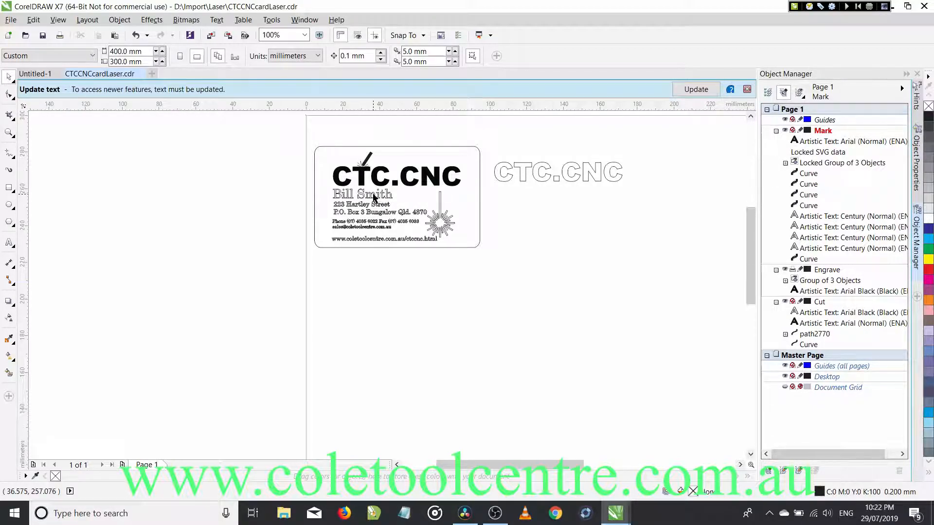
pyautogui.moveTo(424, 241)
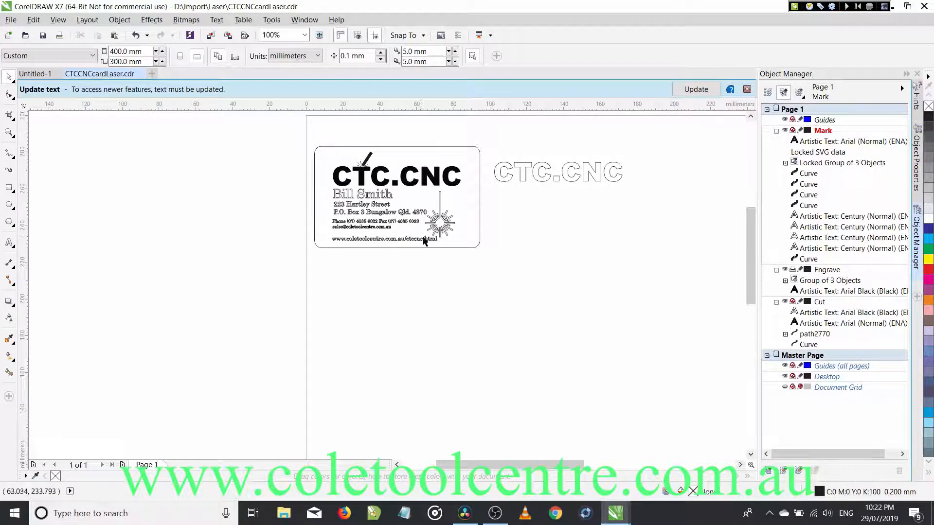
pyautogui.moveTo(357, 199)
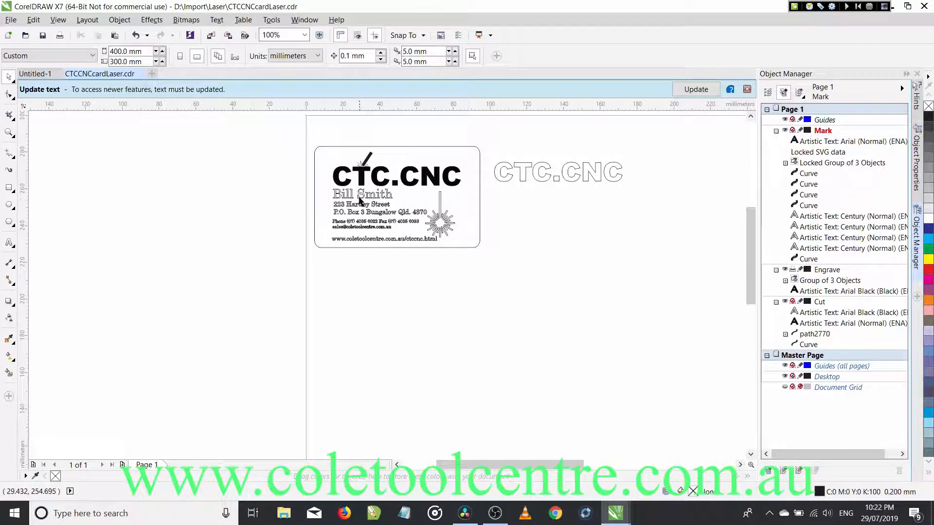
pyautogui.moveTo(368, 197)
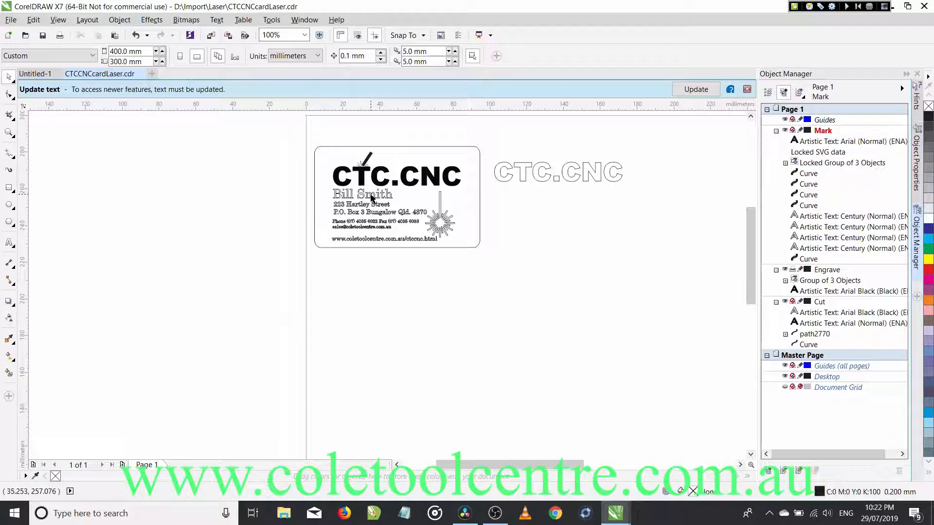
pyautogui.moveTo(441, 230)
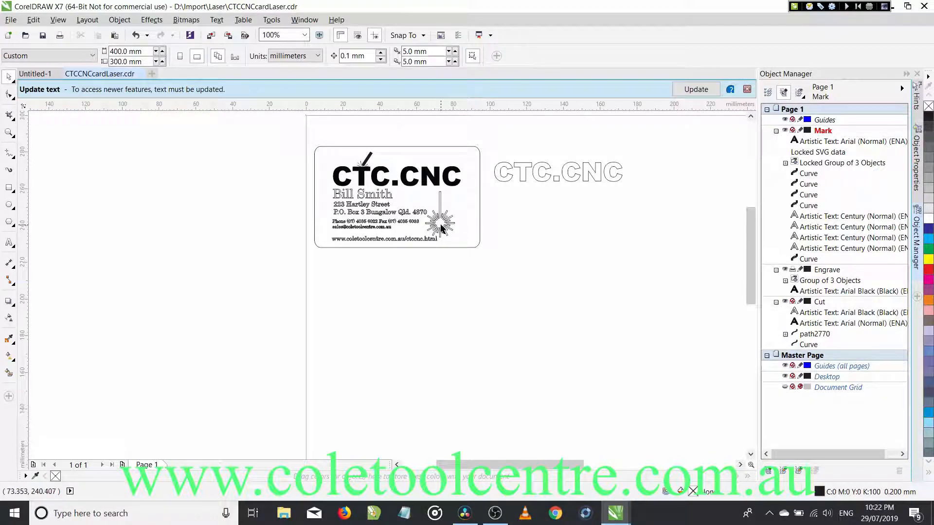
pyautogui.moveTo(558, 173)
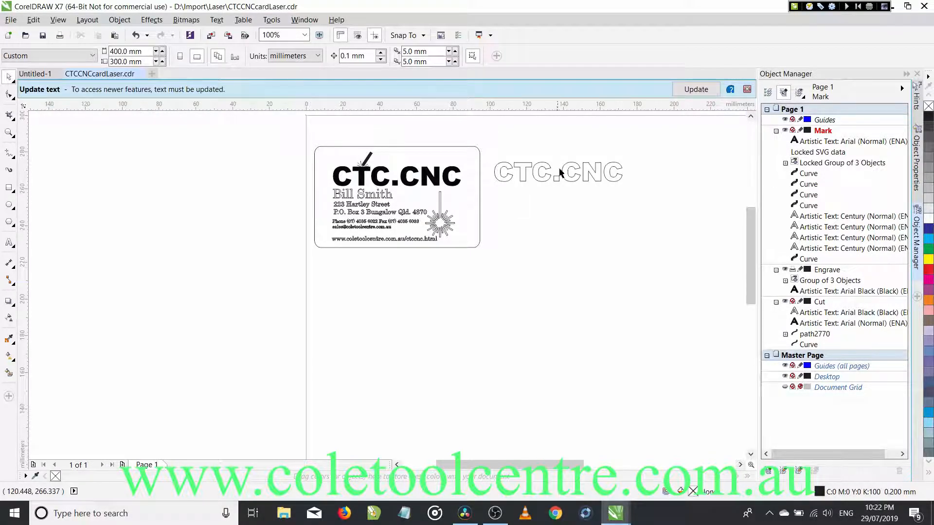
pyautogui.moveTo(602, 167)
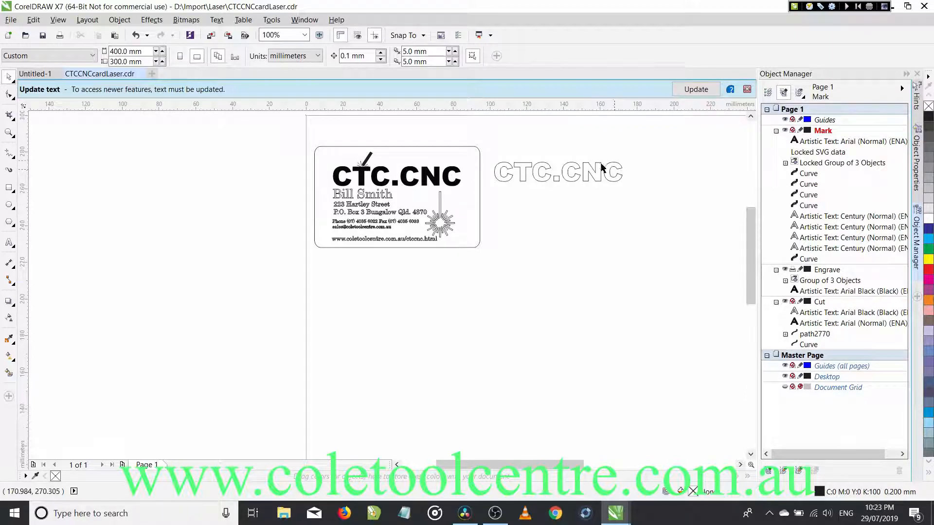
pyautogui.moveTo(463, 151)
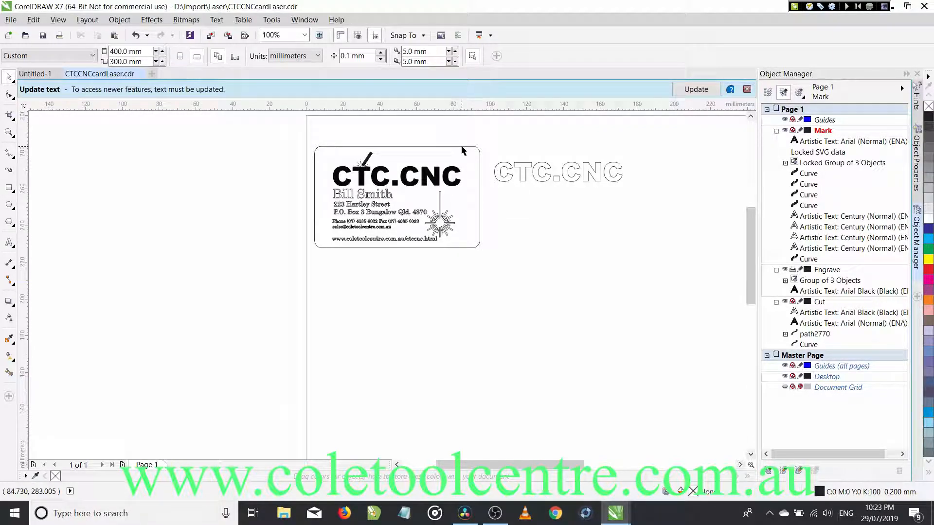
pyautogui.moveTo(652, 216)
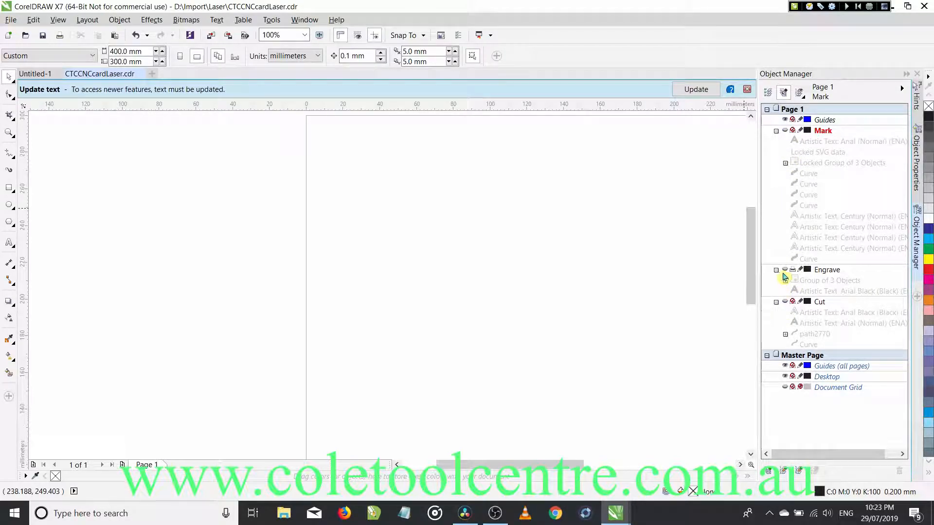
# - Toggle layer visibility so Mark is hidden and Cut artwork shows, then select the corner text object
pyautogui.click(785, 280)
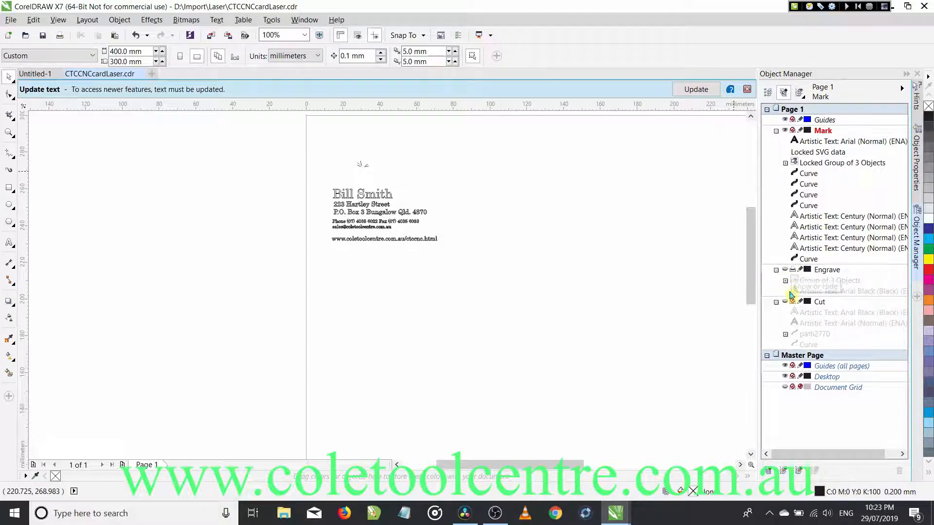
pyautogui.click(785, 301)
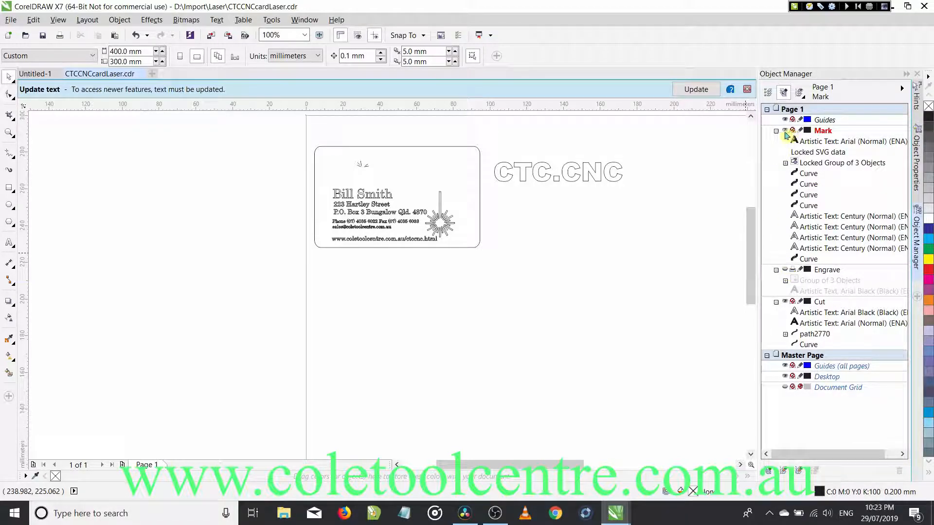
pyautogui.click(784, 130)
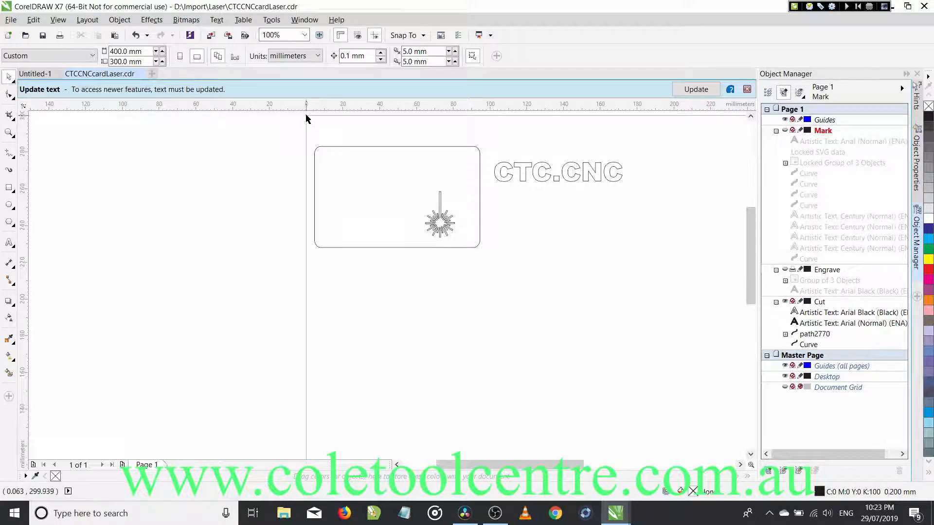
pyautogui.moveTo(298, 129)
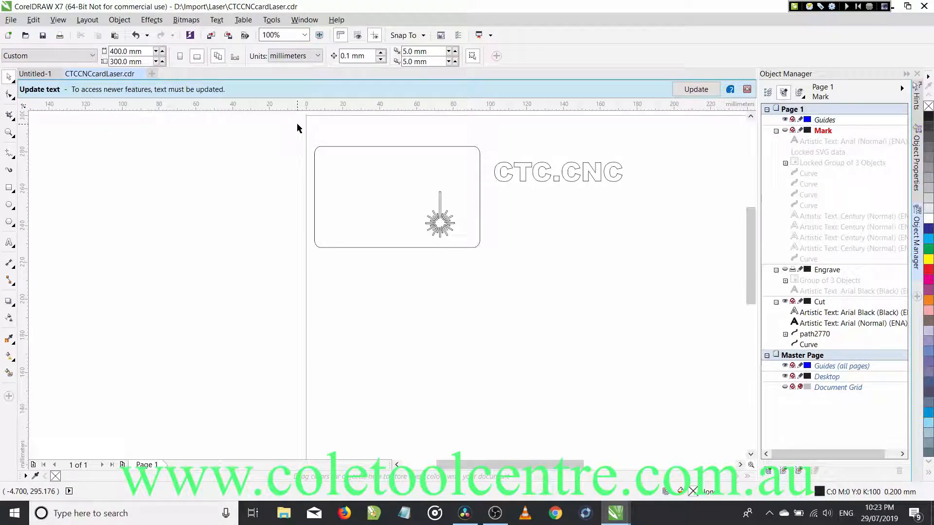
pyautogui.moveTo(303, 138)
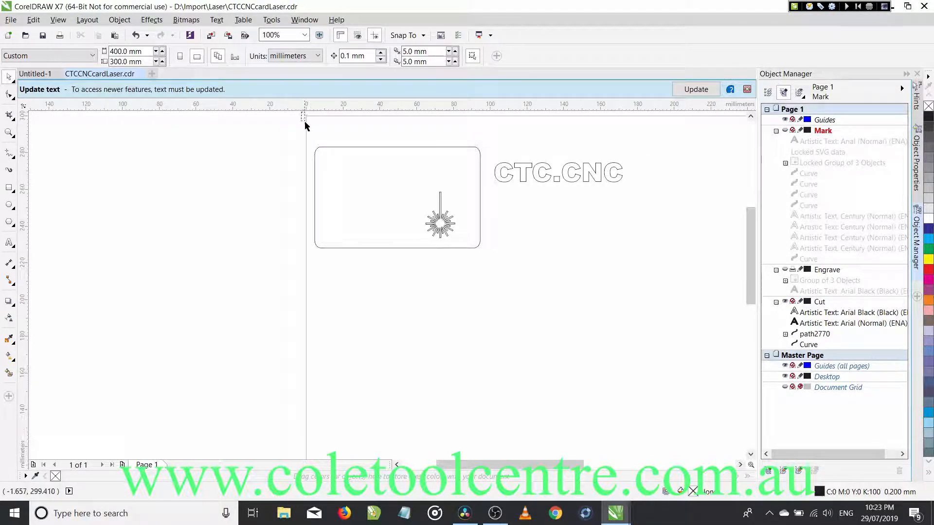
pyautogui.click(853, 323)
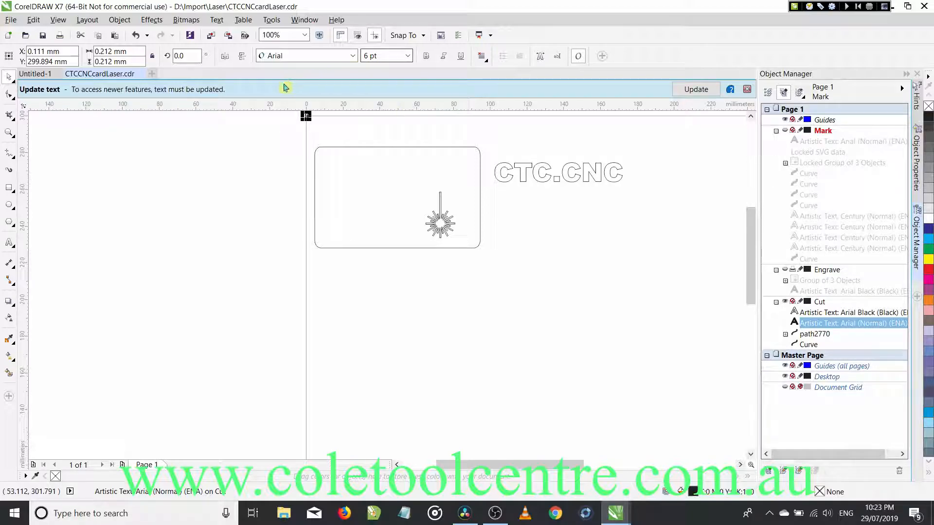
pyautogui.moveTo(464, 218)
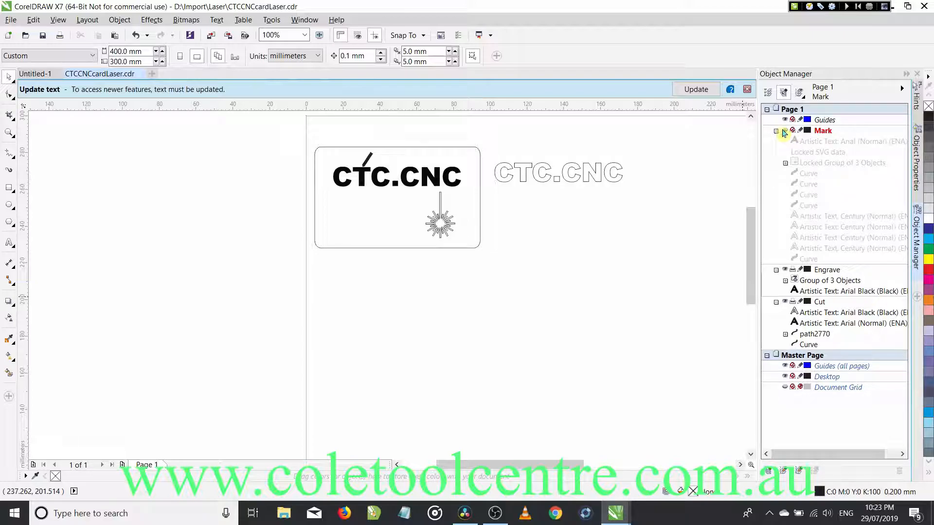
pyautogui.click(784, 130)
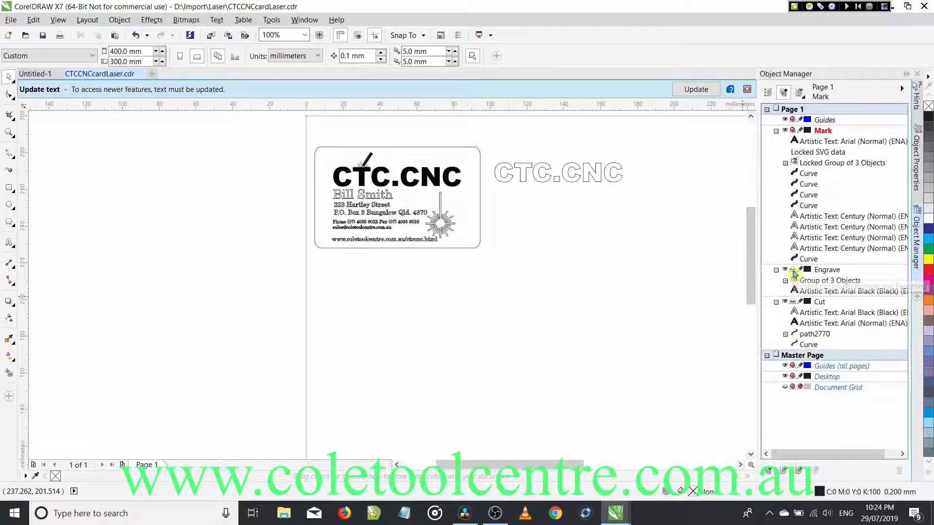
pyautogui.moveTo(801, 273)
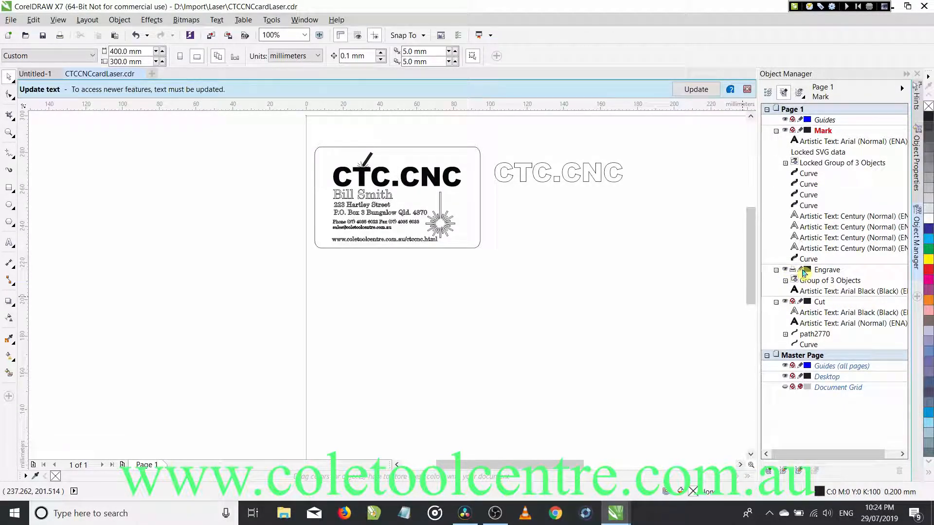
pyautogui.moveTo(569, 261)
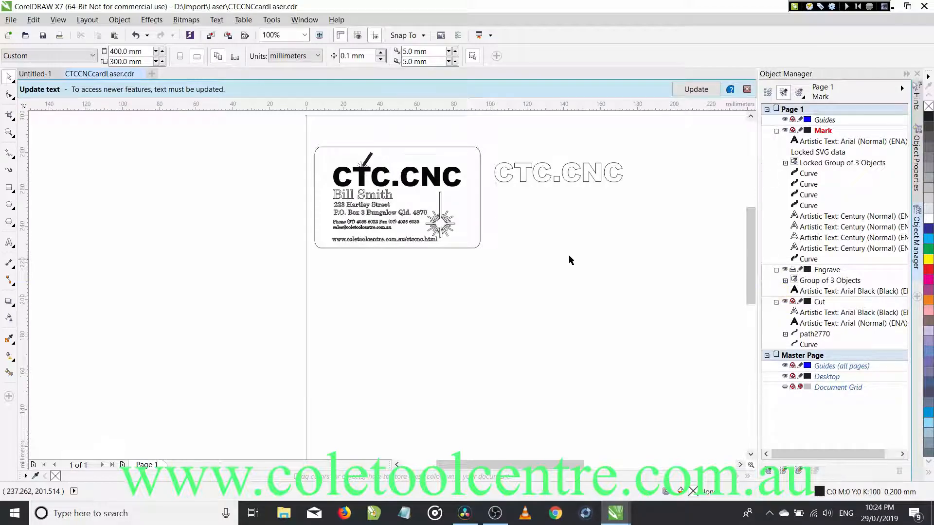
pyautogui.moveTo(432, 188)
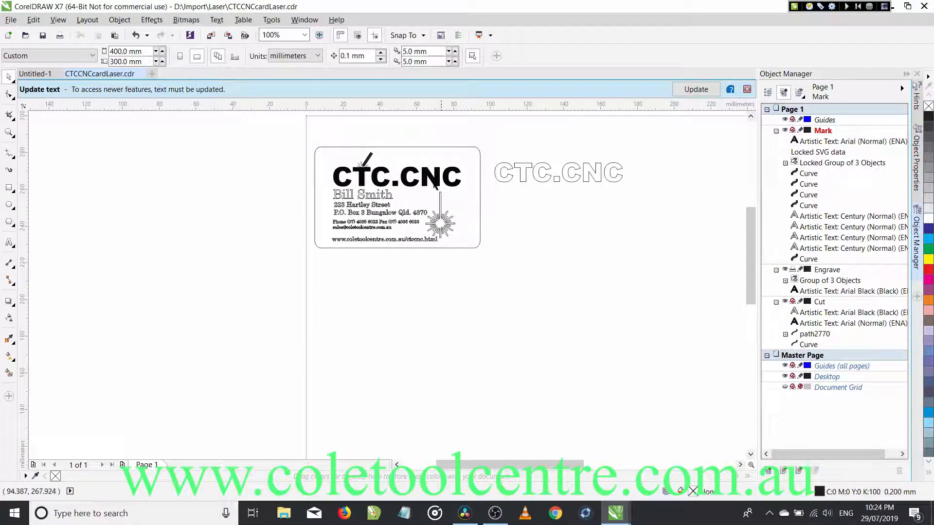
pyautogui.moveTo(432, 188)
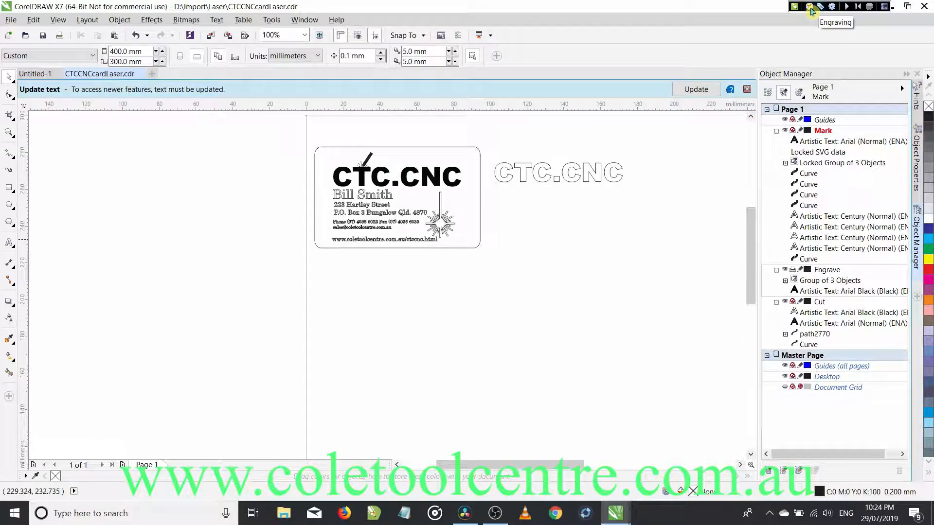
# - Start a CorelLaser Engraving job for the CTC.CNC logo with speed lowered to 250 mm/s
pyautogui.click(810, 6)
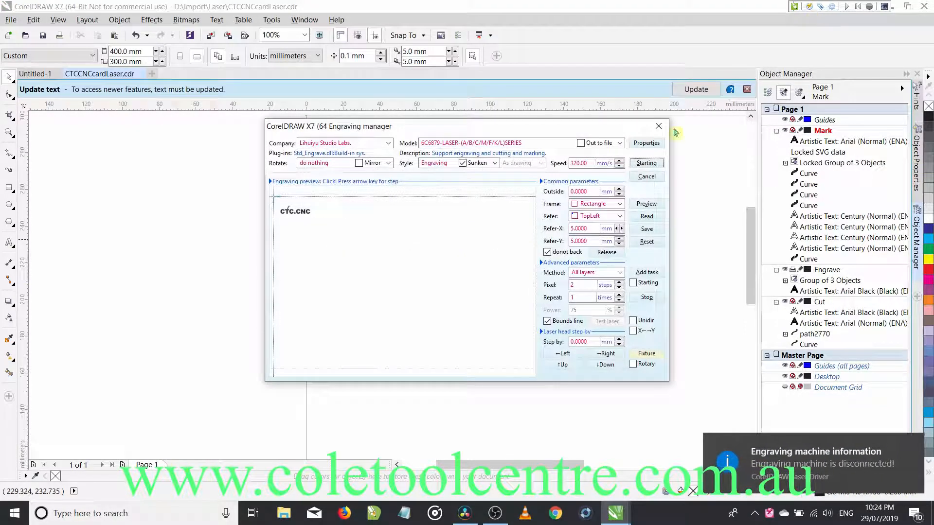
pyautogui.tripleClick(580, 162)
pyautogui.write('250')
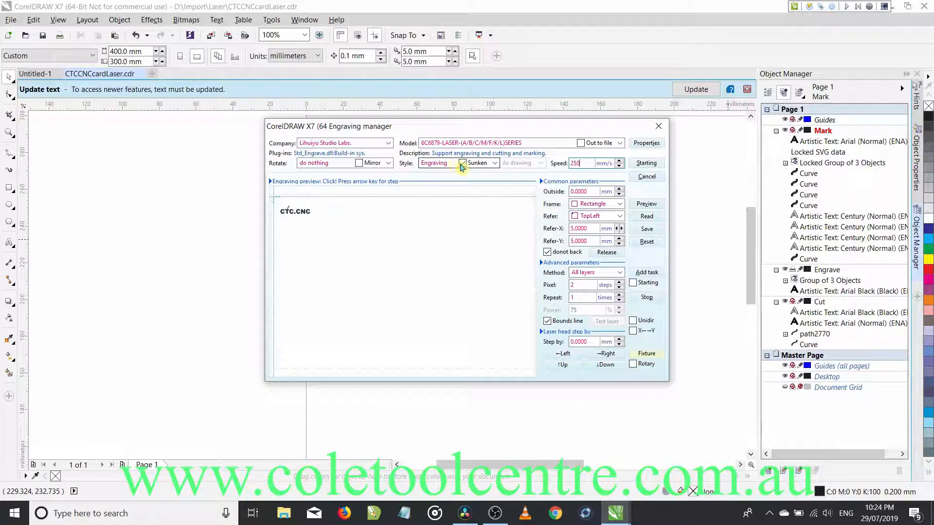
pyautogui.click(462, 164)
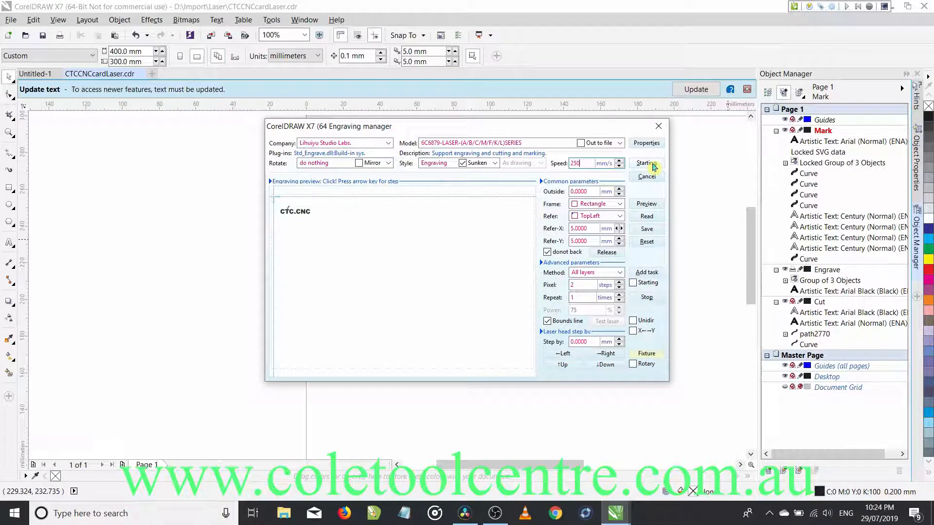
pyautogui.moveTo(430, 233)
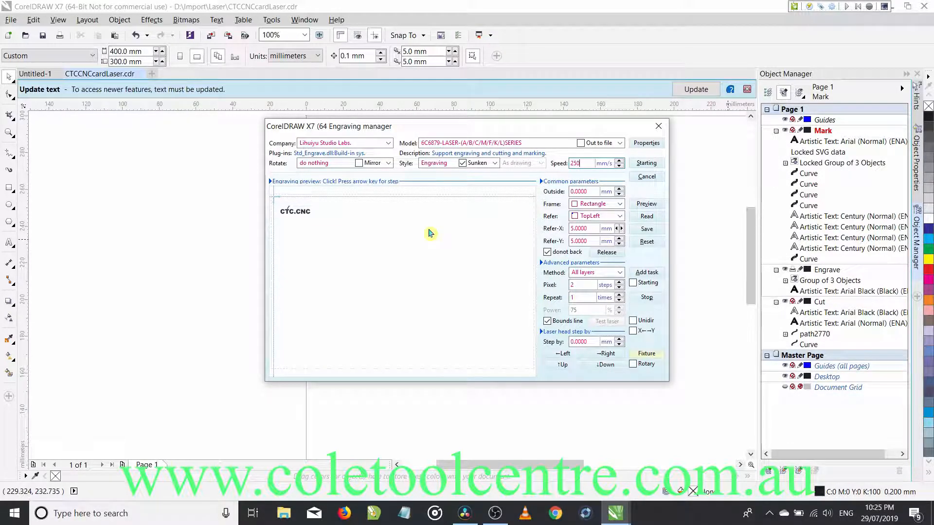
pyautogui.moveTo(245, 248)
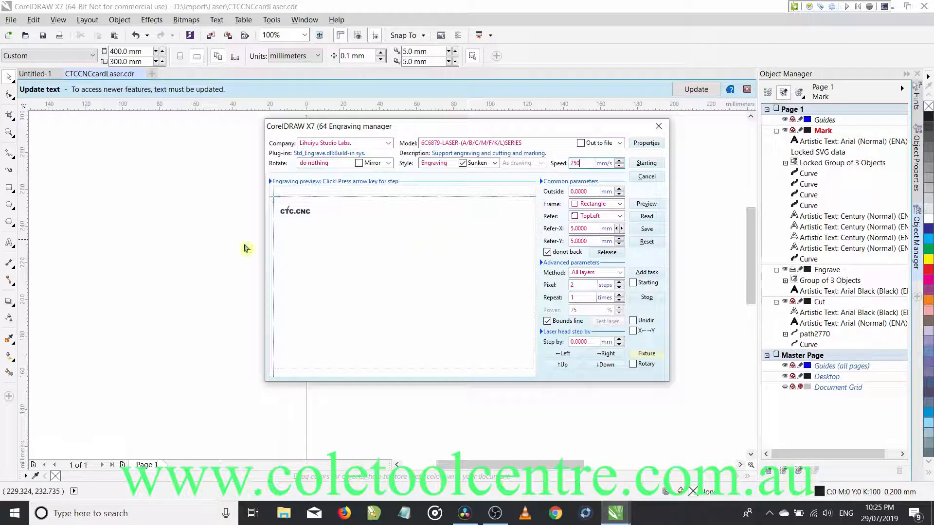
pyautogui.moveTo(366, 230)
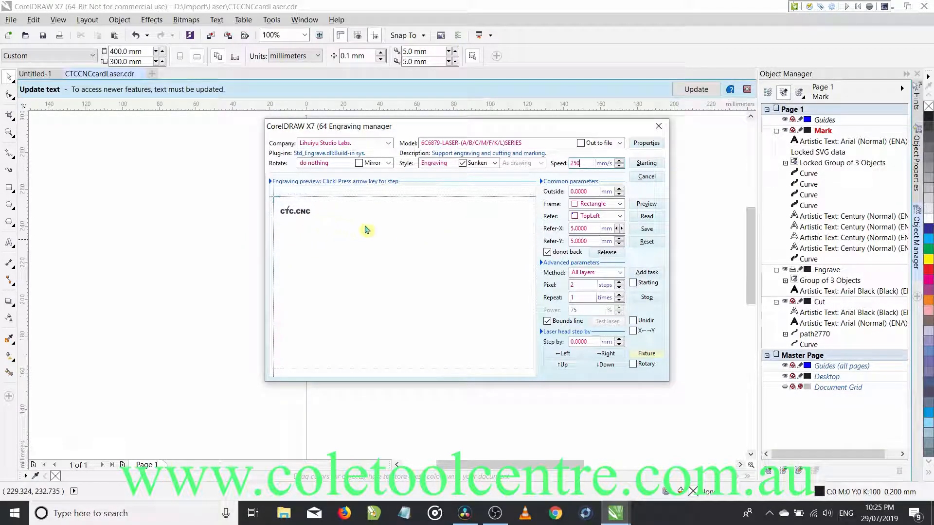
pyautogui.moveTo(659, 126)
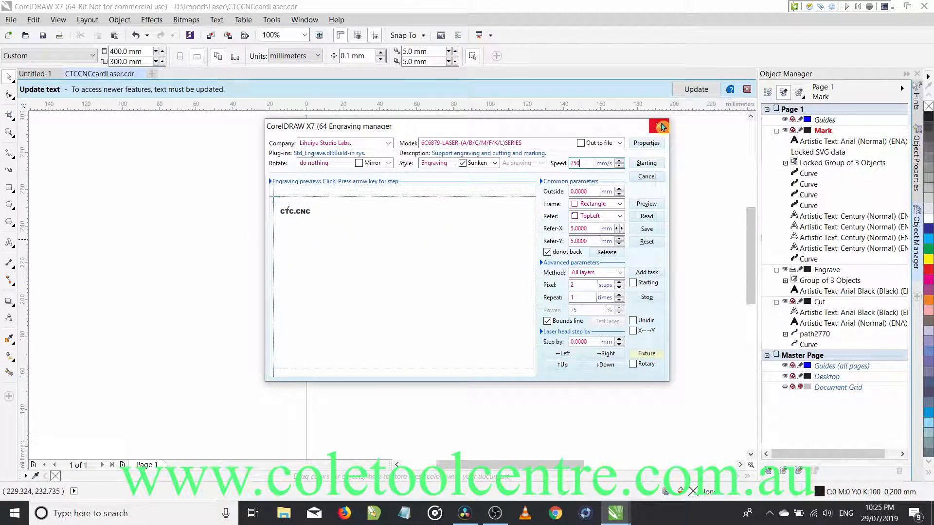
# - Dismiss the Engraving manager and toggle printer icons so only the Mark layer outputs
pyautogui.click(659, 125)
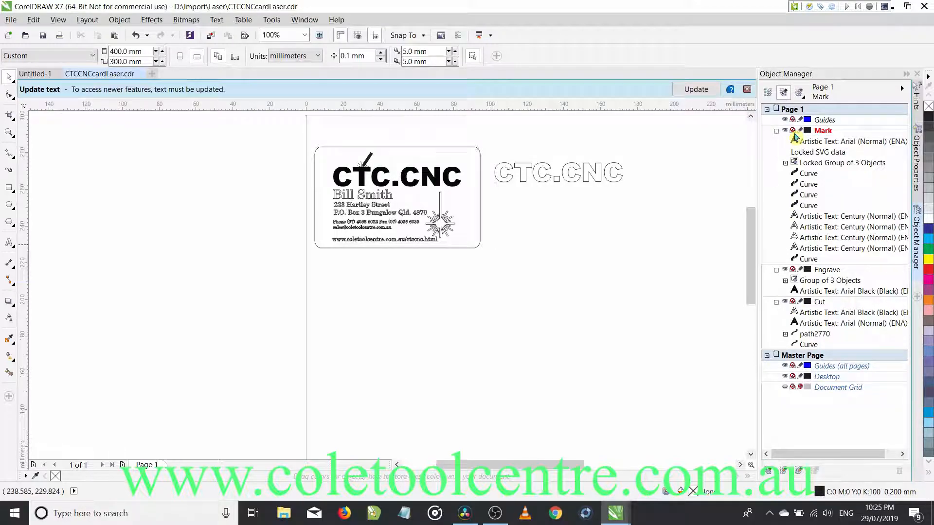
pyautogui.moveTo(786, 133)
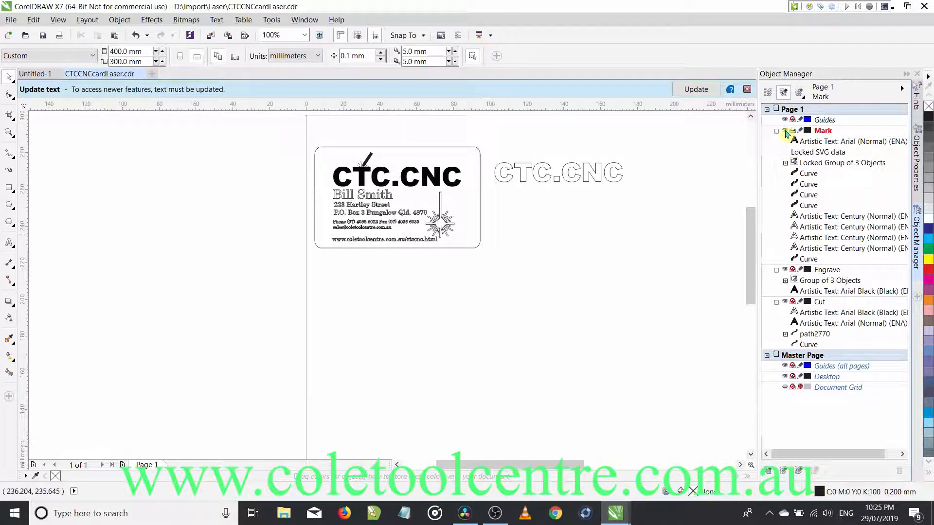
pyautogui.click(785, 269)
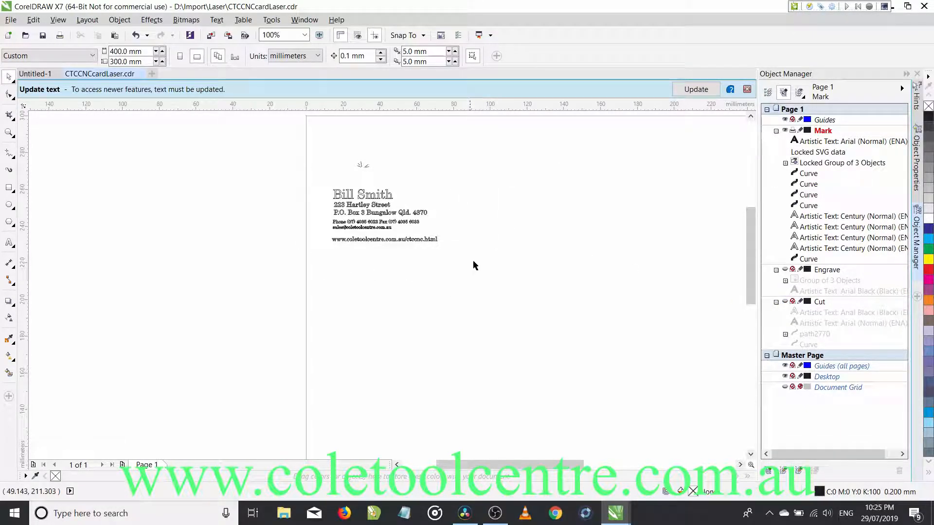
pyautogui.moveTo(561, 304)
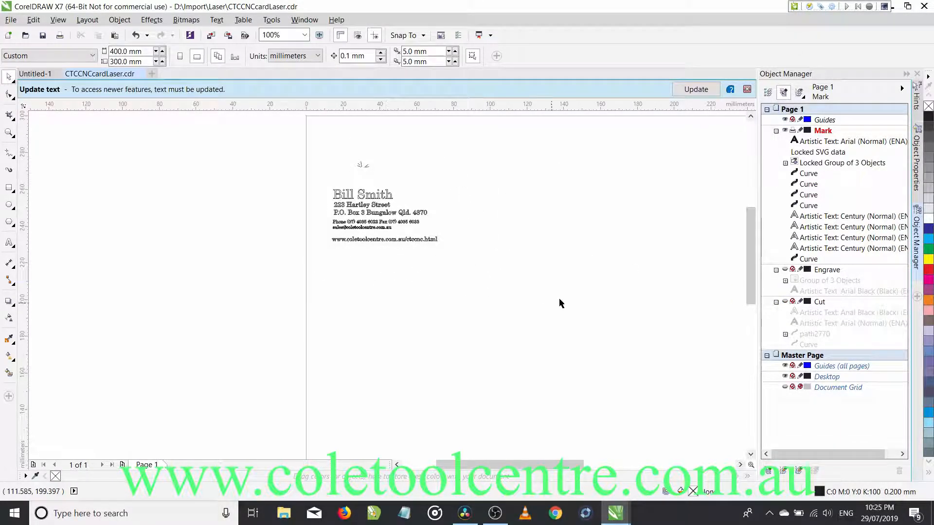
pyautogui.click(786, 280)
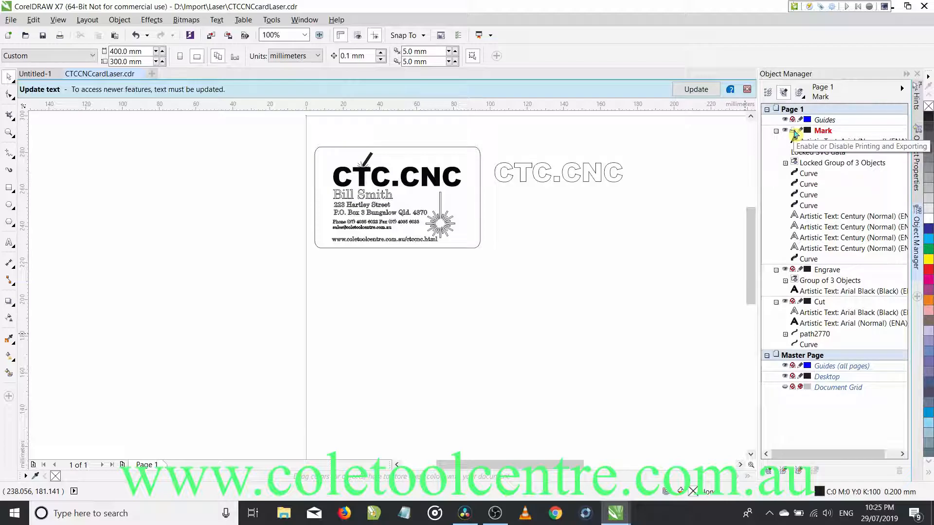
pyautogui.moveTo(799, 133)
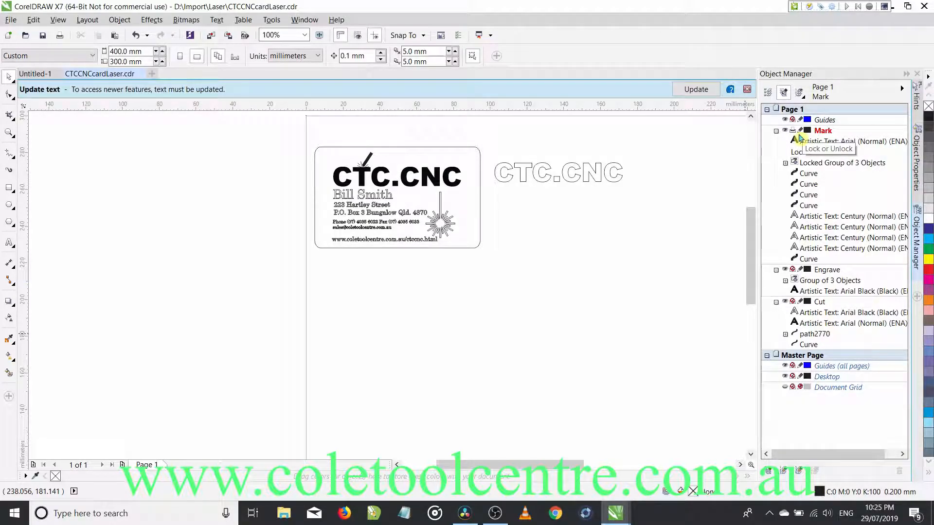
pyautogui.moveTo(832, 7)
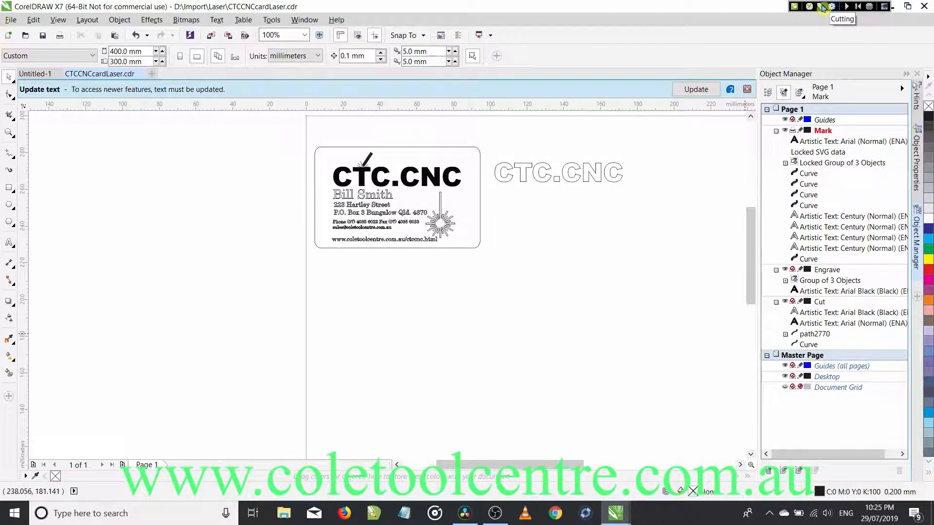
# - Start a CorelLaser Cutting job for the Mark text with speed reduced to 8.00 mm/s
pyautogui.click(832, 7)
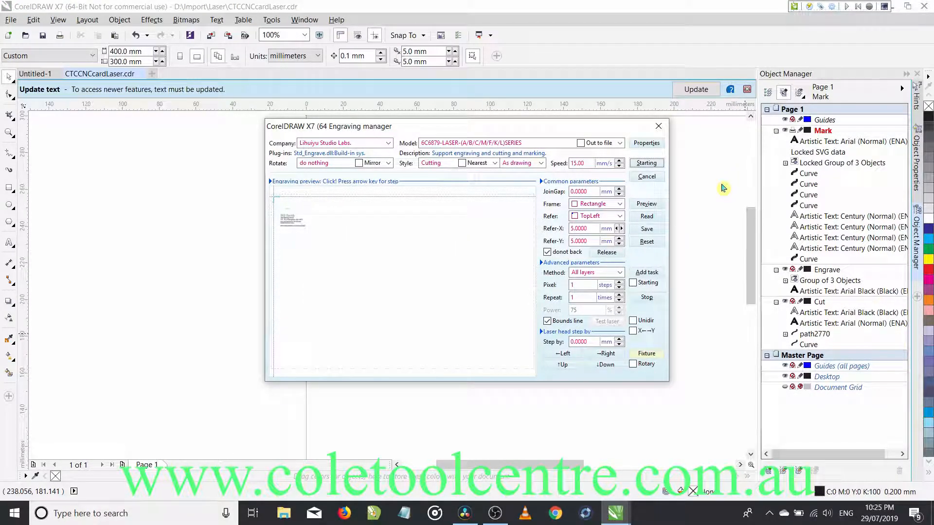
pyautogui.tripleClick(581, 163)
pyautogui.write('8')
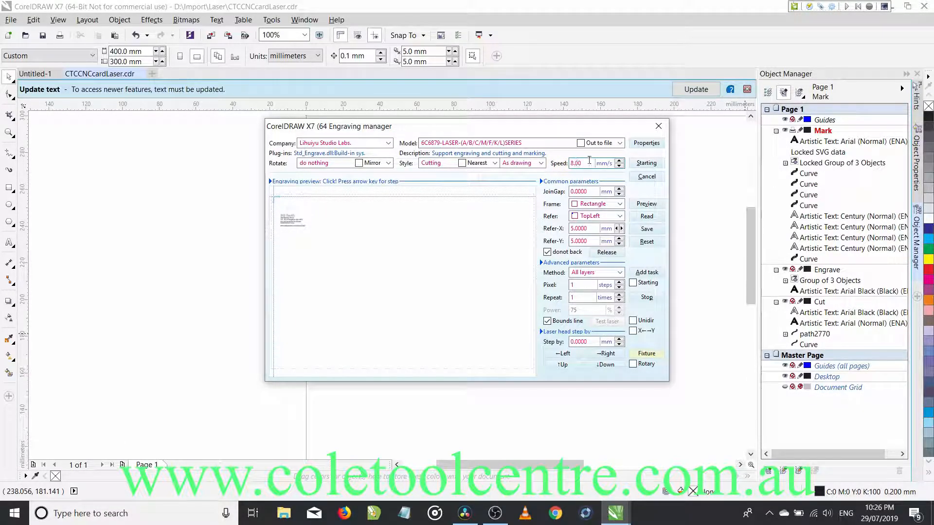
pyautogui.moveTo(668, 142)
pyautogui.write('100')
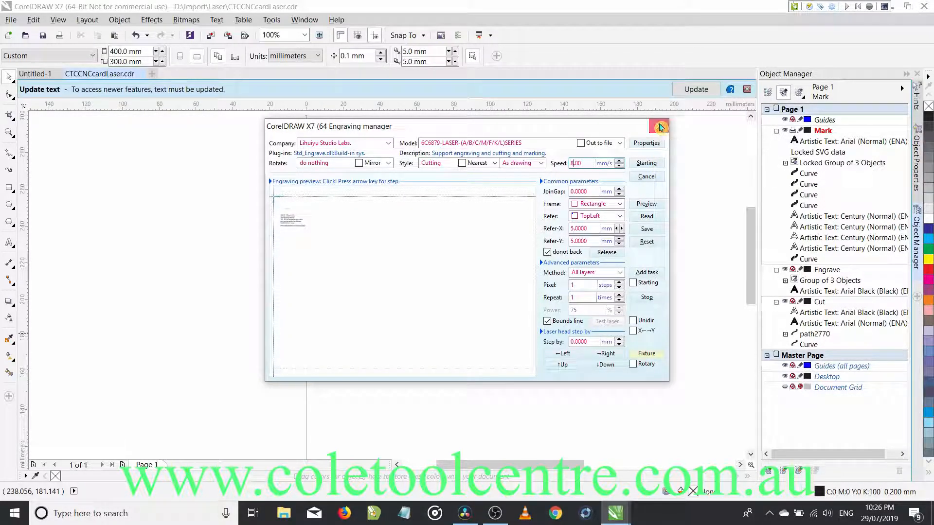
# - Dismiss the Engraving manager to show the finished Mark, Engrave and Cut card artwork
pyautogui.click(660, 126)
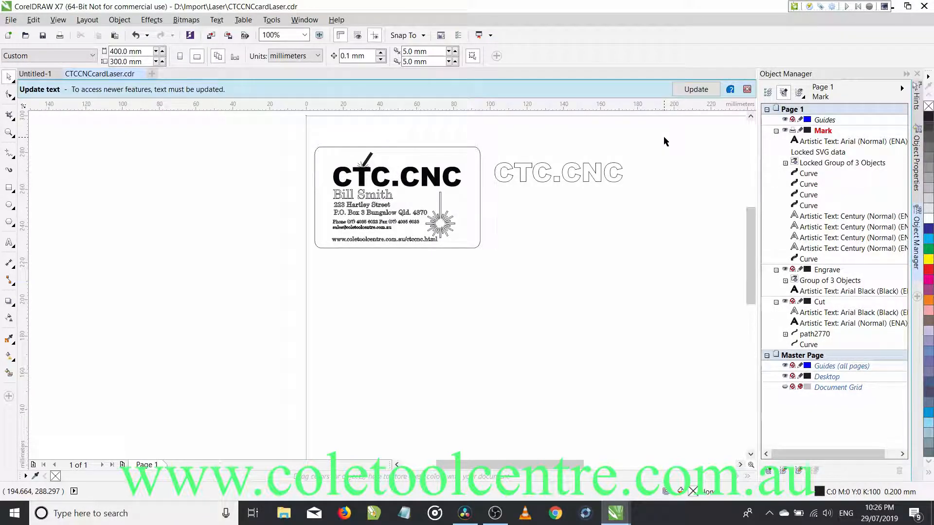
pyautogui.moveTo(648, 240)
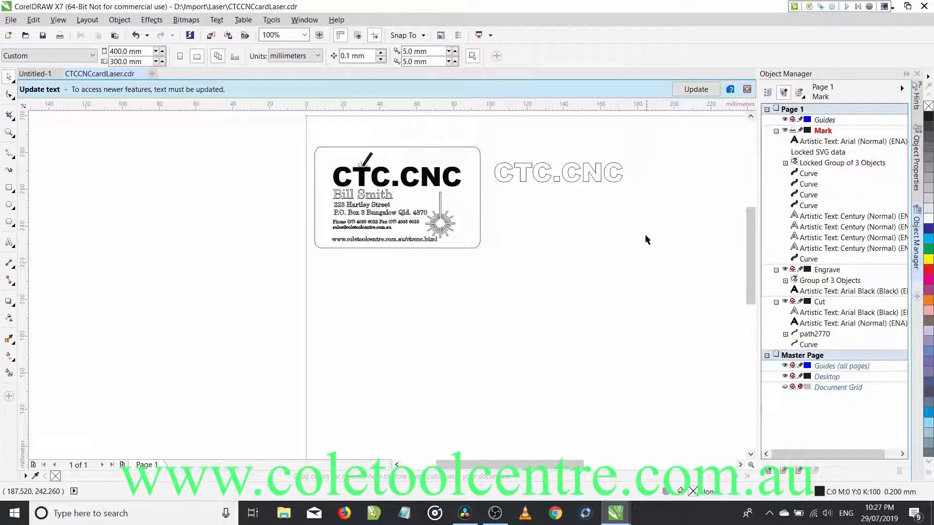
pyautogui.moveTo(509, 197)
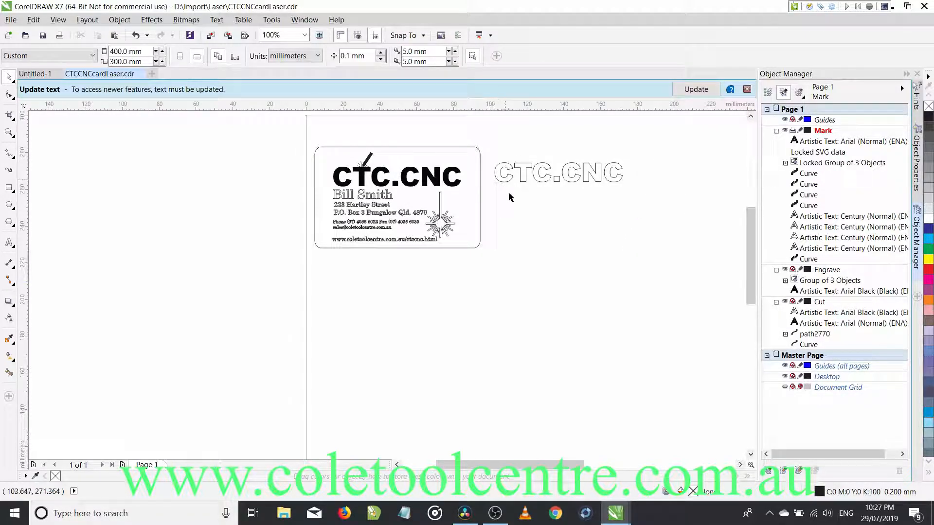
pyautogui.moveTo(510, 147)
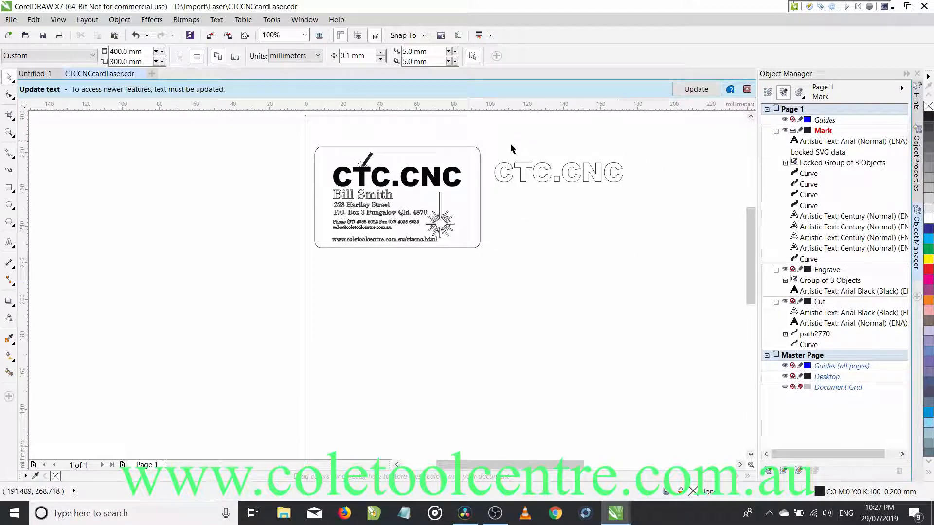
pyautogui.moveTo(641, 192)
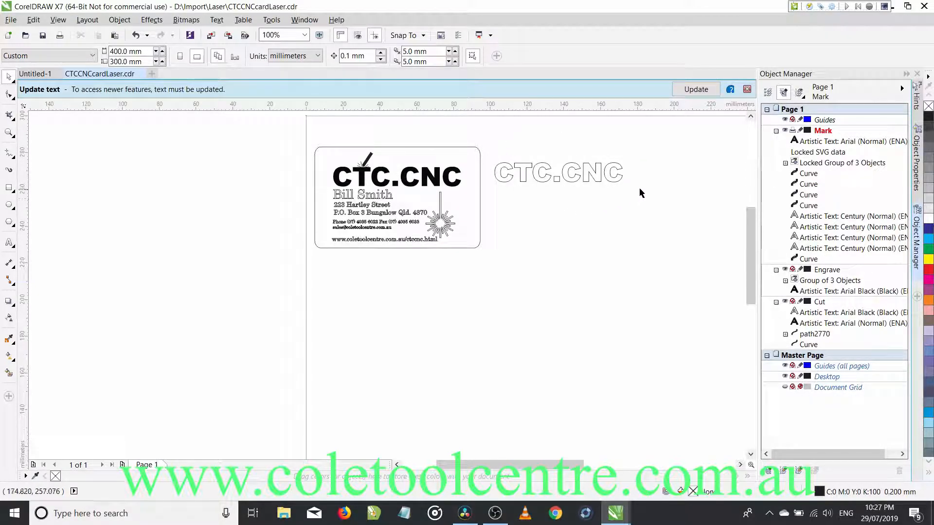
pyautogui.moveTo(503, 251)
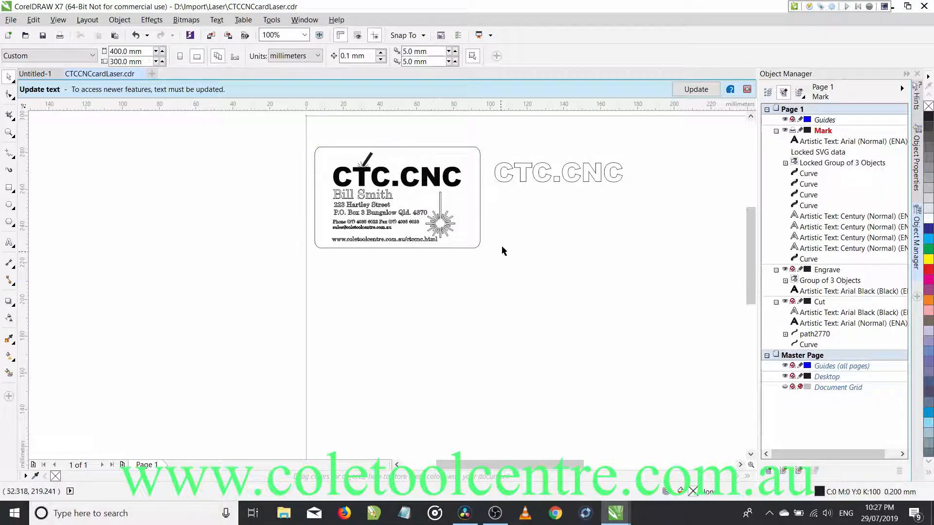
pyautogui.moveTo(491, 187)
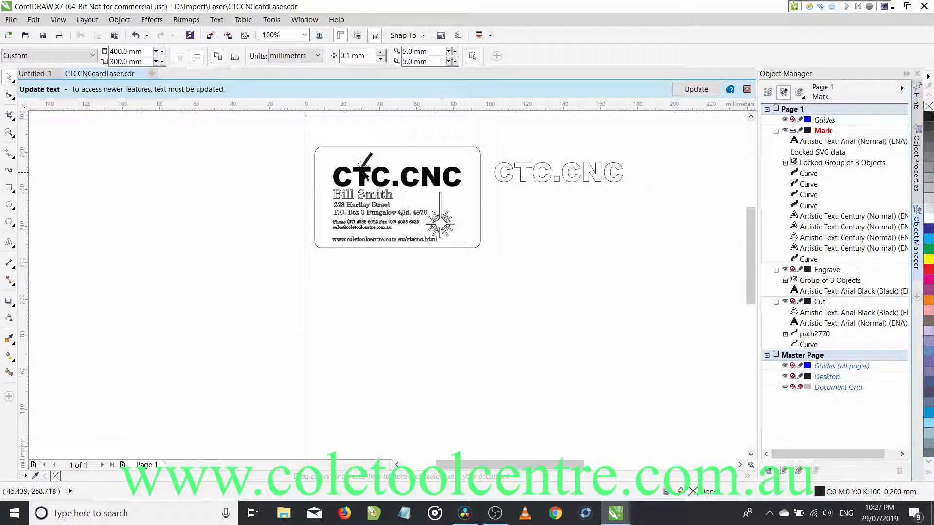
pyautogui.moveTo(499, 174)
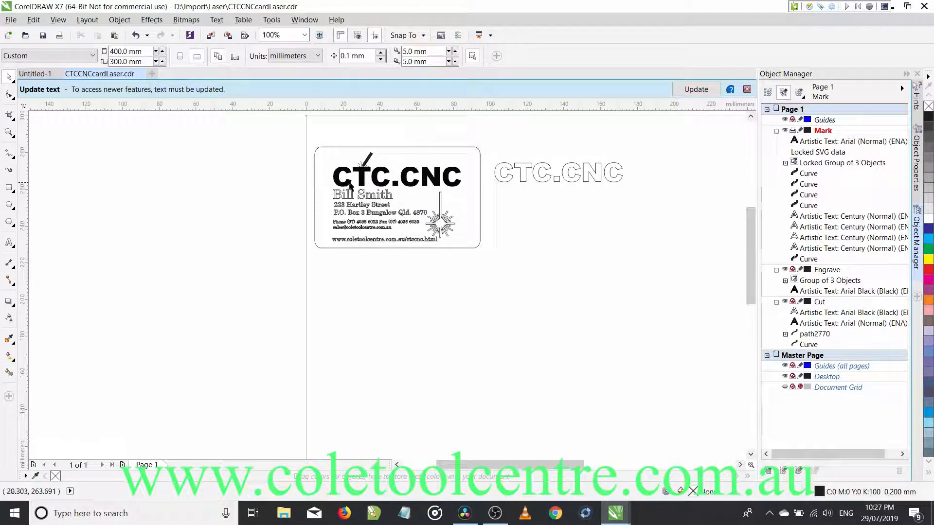
pyautogui.moveTo(519, 165)
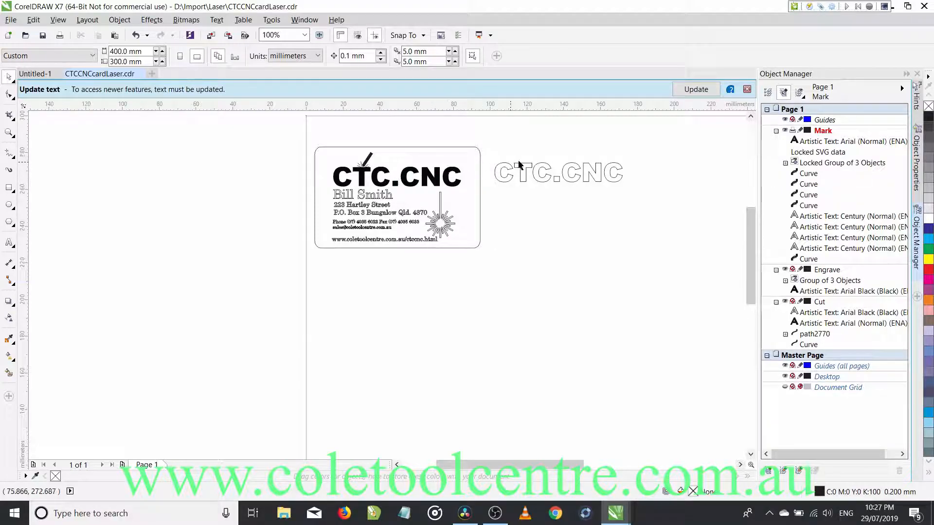
pyautogui.moveTo(566, 176)
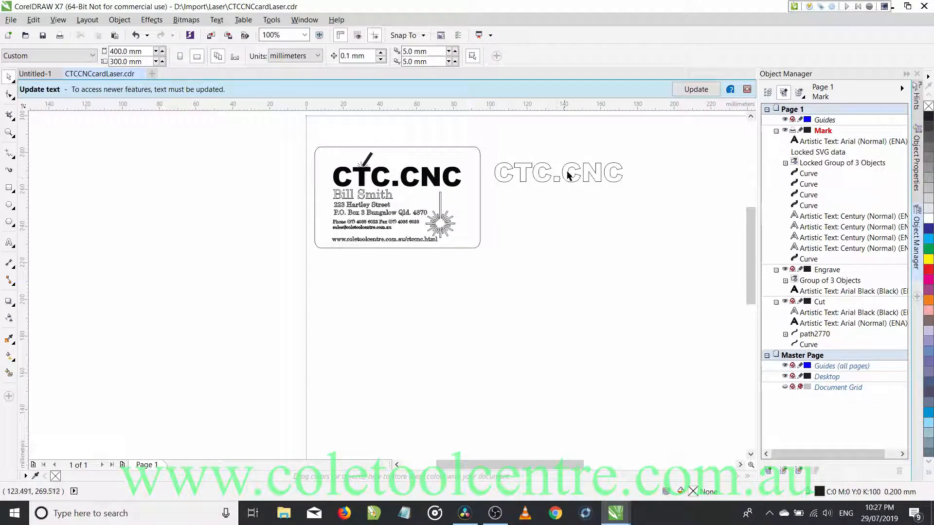
pyautogui.moveTo(468, 213)
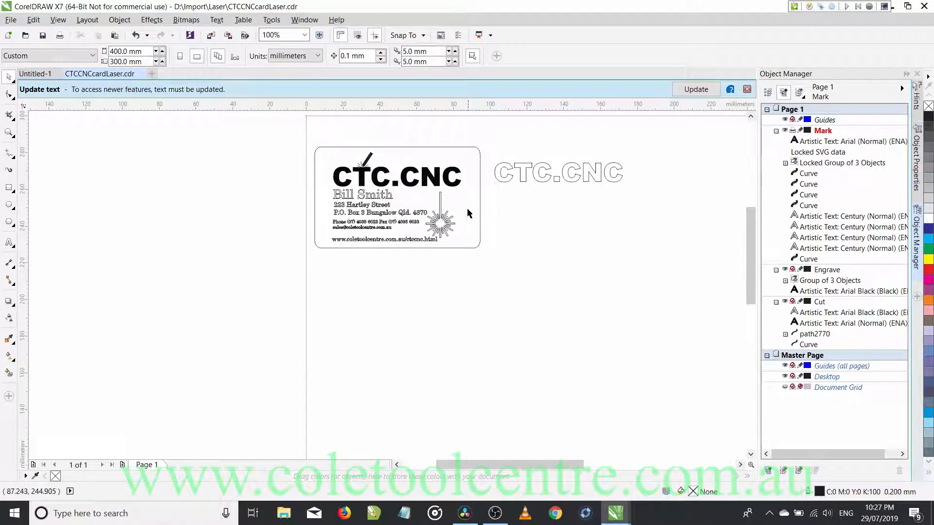
pyautogui.moveTo(556, 235)
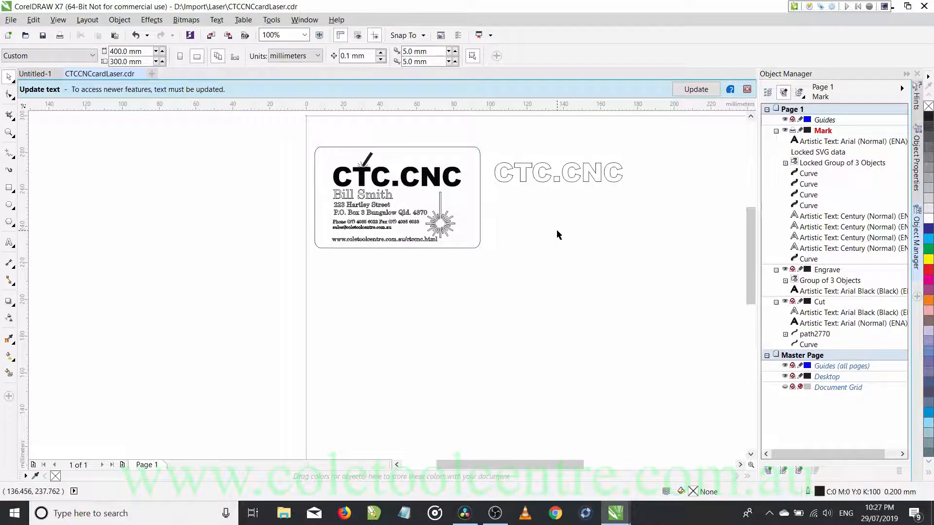
pyautogui.moveTo(625, 249)
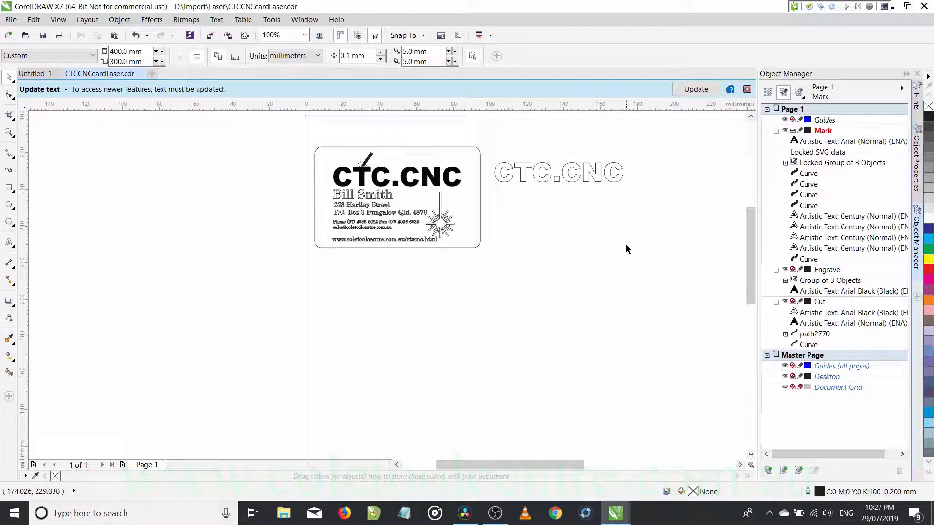